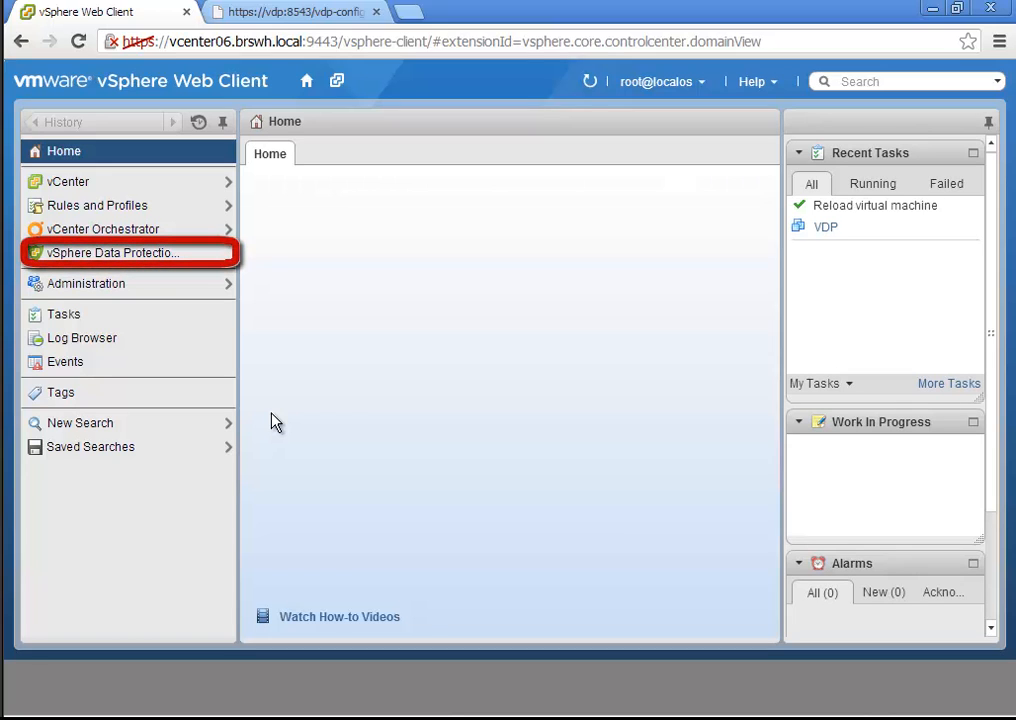
Step: Connect vSphere Data Protection to the VDP appliance and collapse the right-hand panels
{"action": "left_click", "coordinate": [64, 150]}
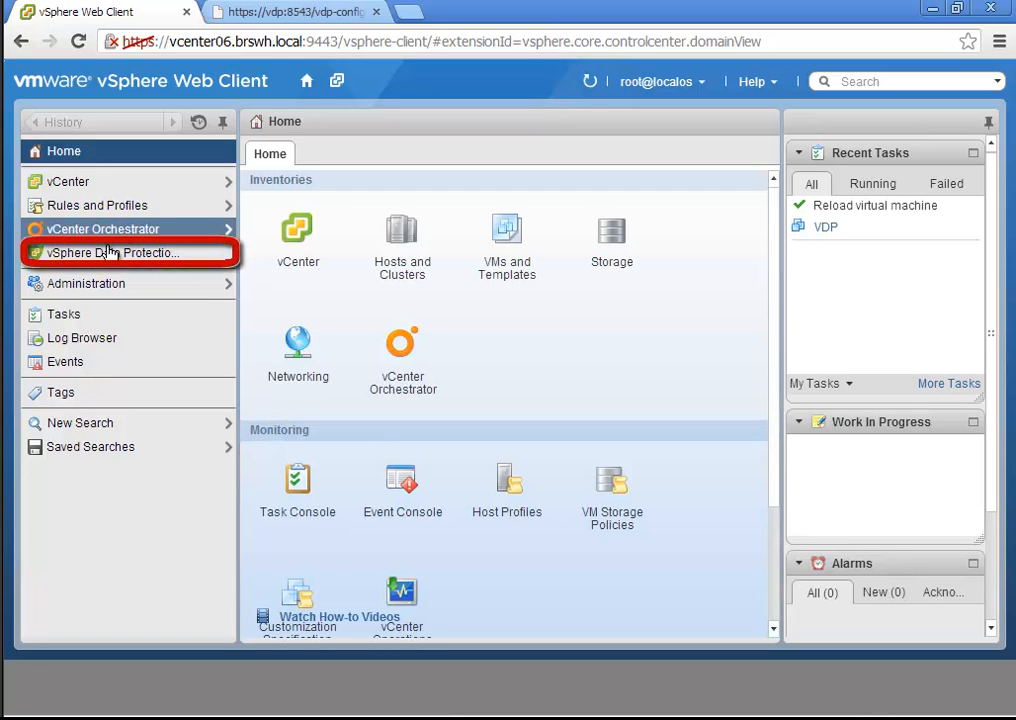
{"action": "mouse_move", "coordinate": [112, 252]}
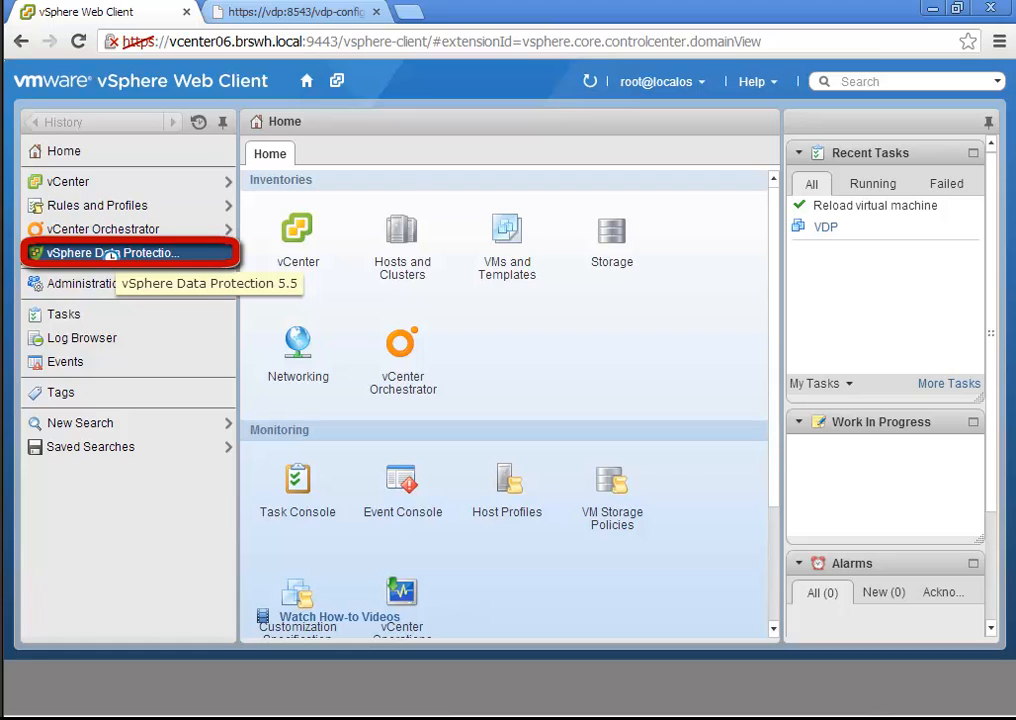
{"action": "left_click", "coordinate": [112, 252]}
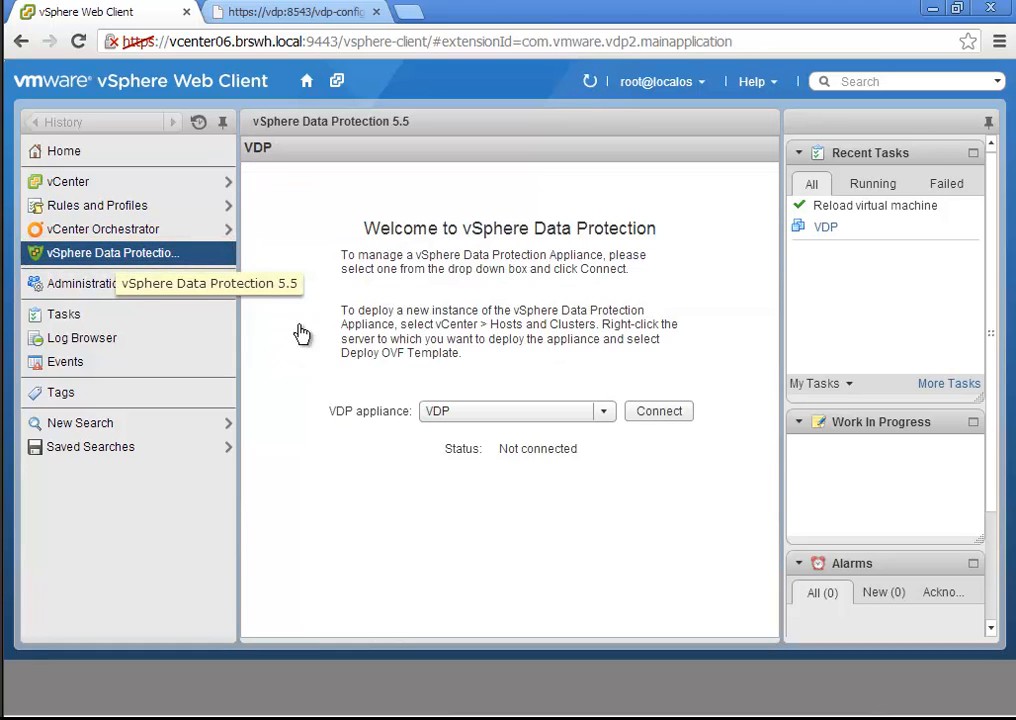
{"action": "mouse_move", "coordinate": [658, 412]}
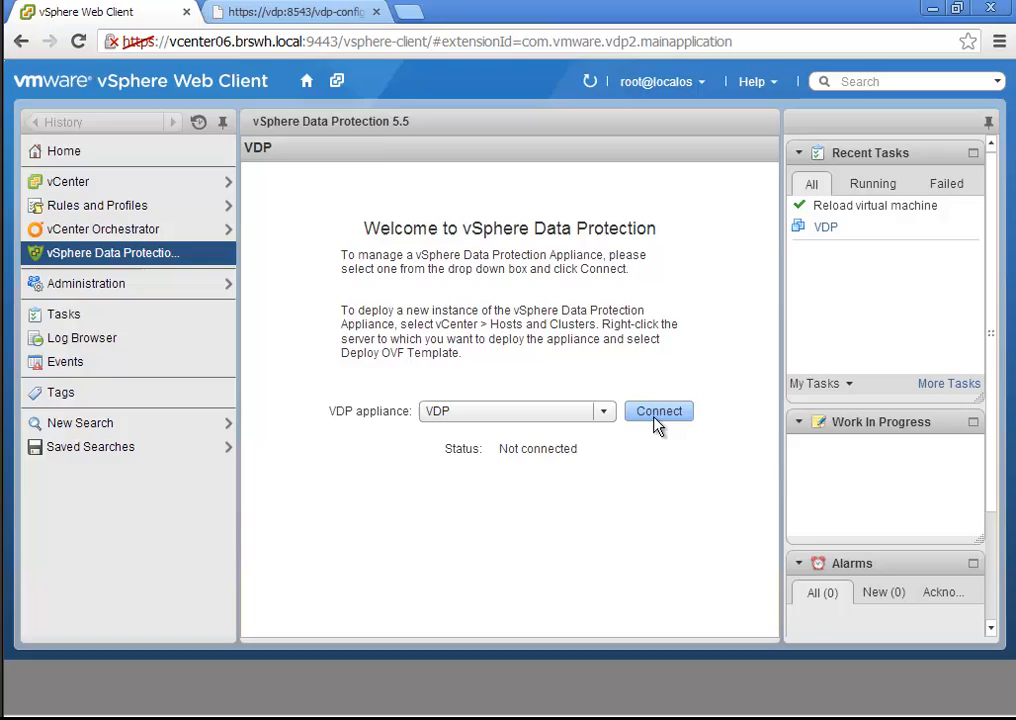
{"action": "left_click", "coordinate": [658, 412]}
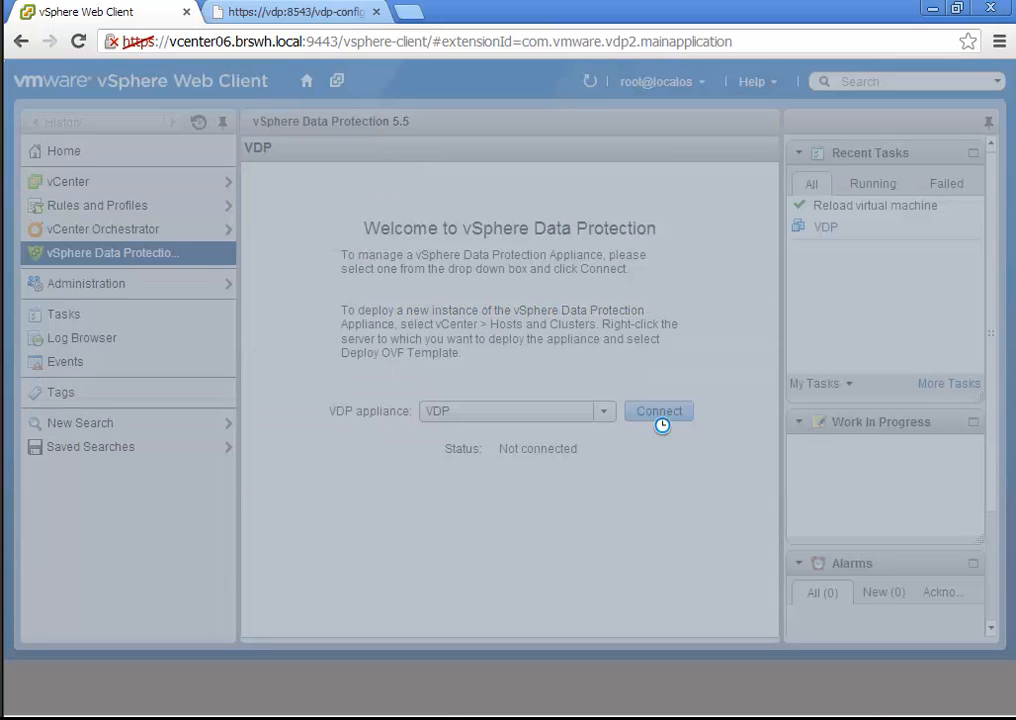
{"action": "left_click", "coordinate": [658, 412]}
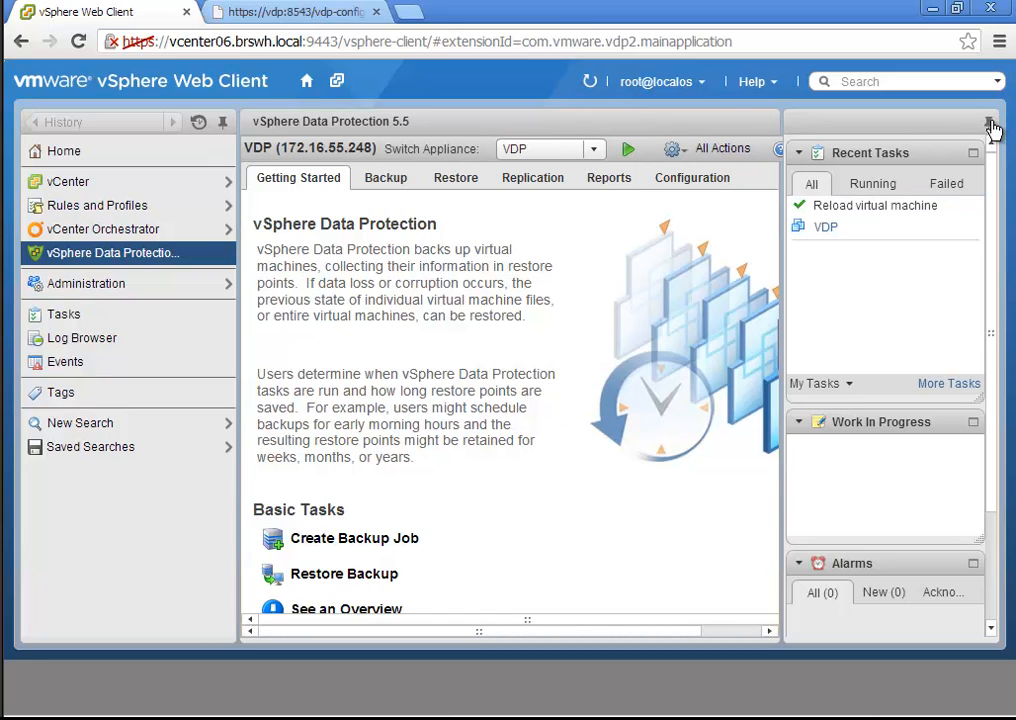
{"action": "left_click", "coordinate": [994, 122]}
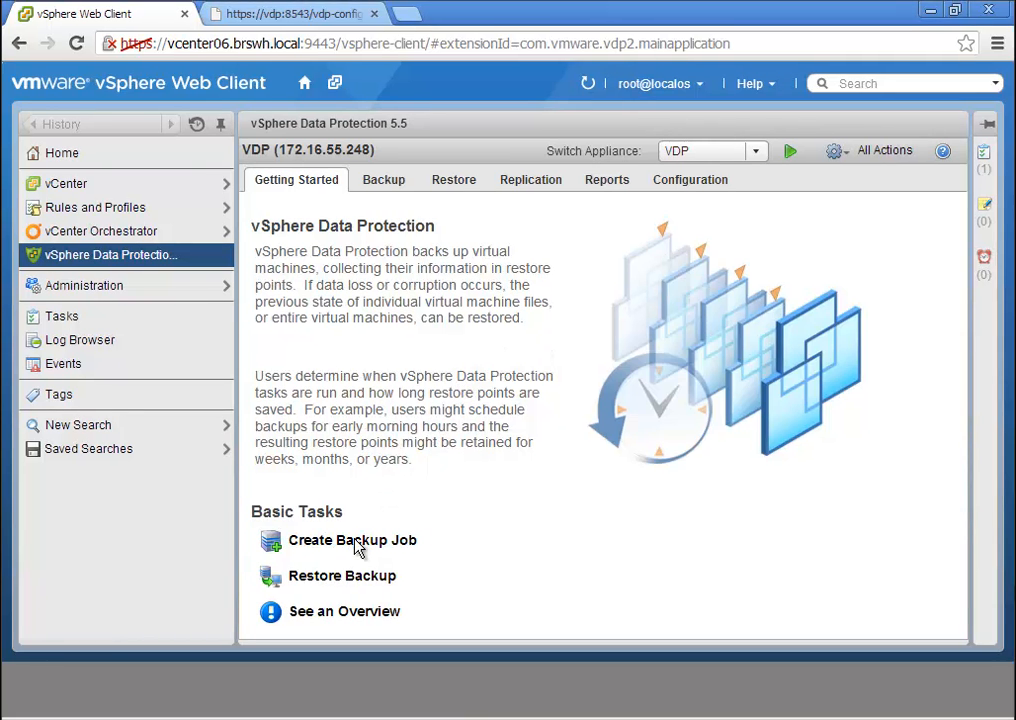
Step: Start a Full Image backup job for Site A - vSphere 5.5 vCenter, daily with 60-day retention
{"action": "left_click", "coordinate": [352, 540]}
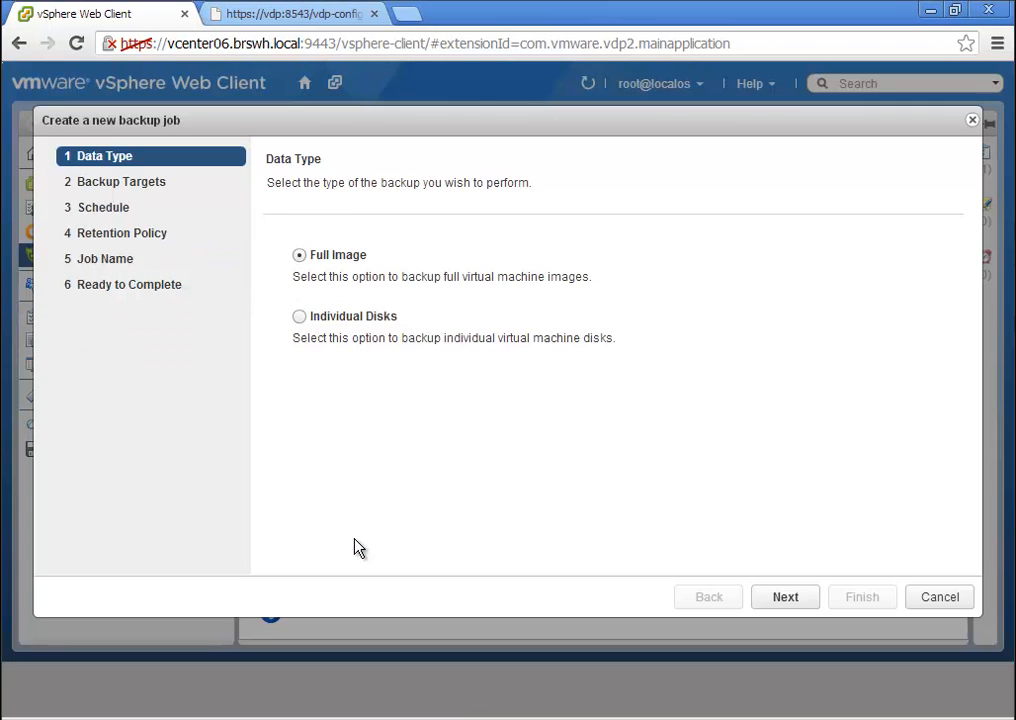
{"action": "left_click", "coordinate": [784, 596]}
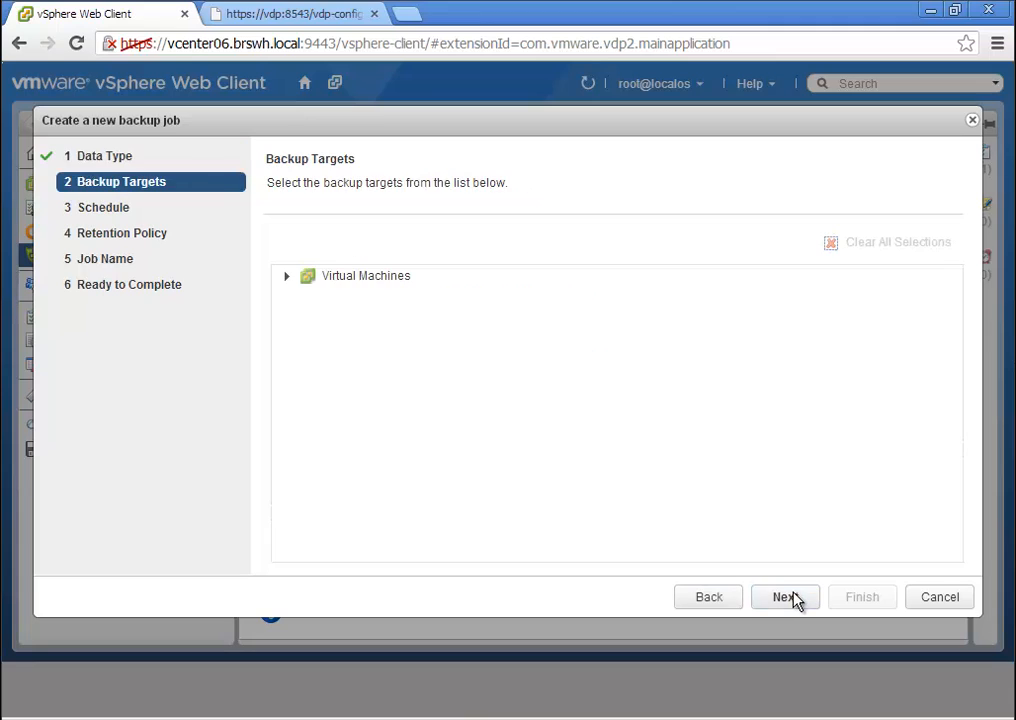
{"action": "left_click", "coordinate": [288, 276]}
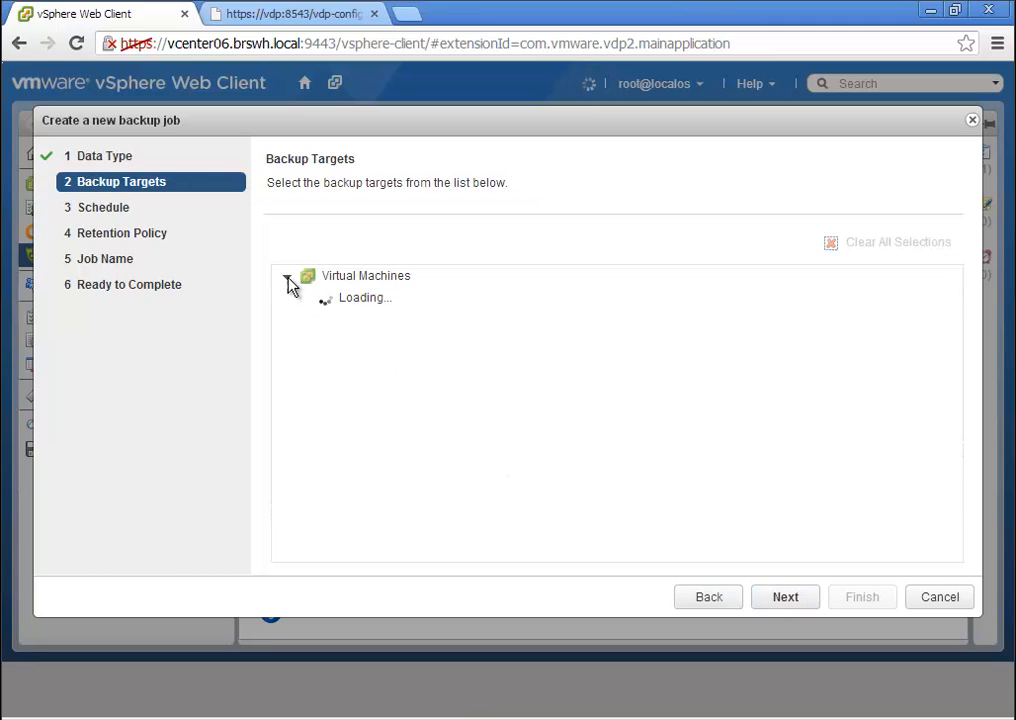
{"action": "left_click", "coordinate": [288, 276]}
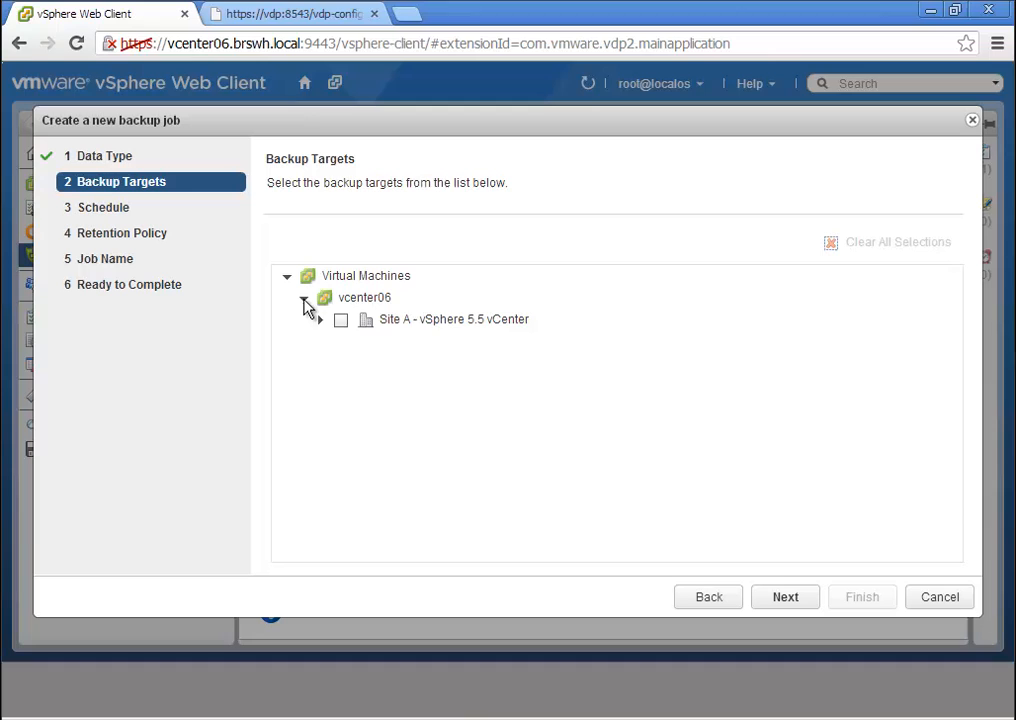
{"action": "left_click", "coordinate": [340, 320]}
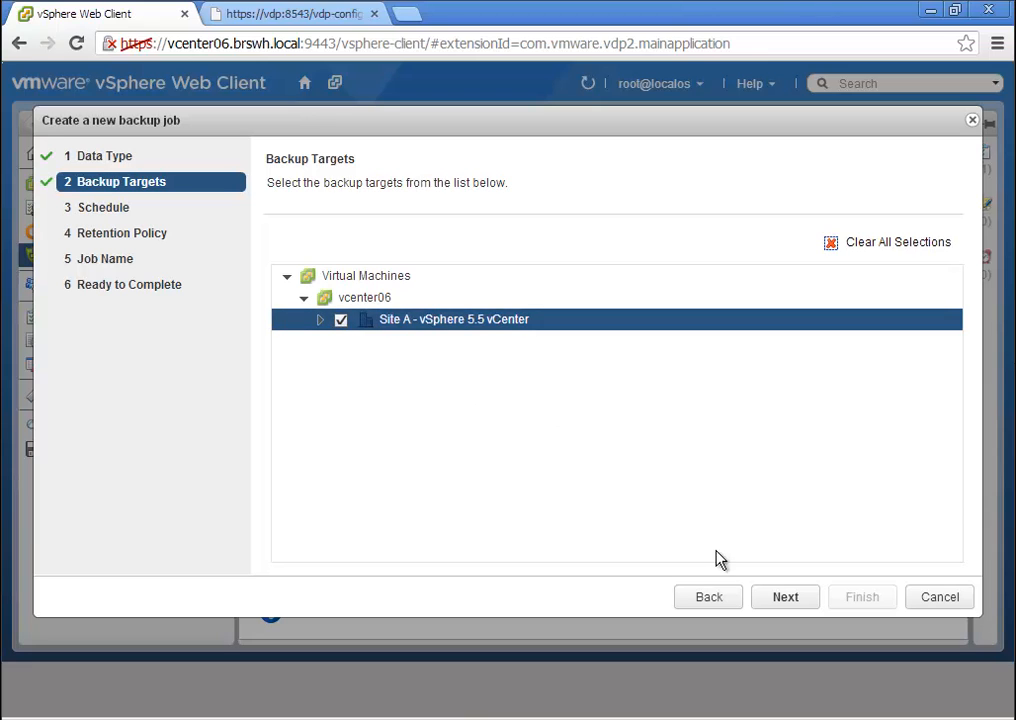
{"action": "left_click", "coordinate": [784, 596]}
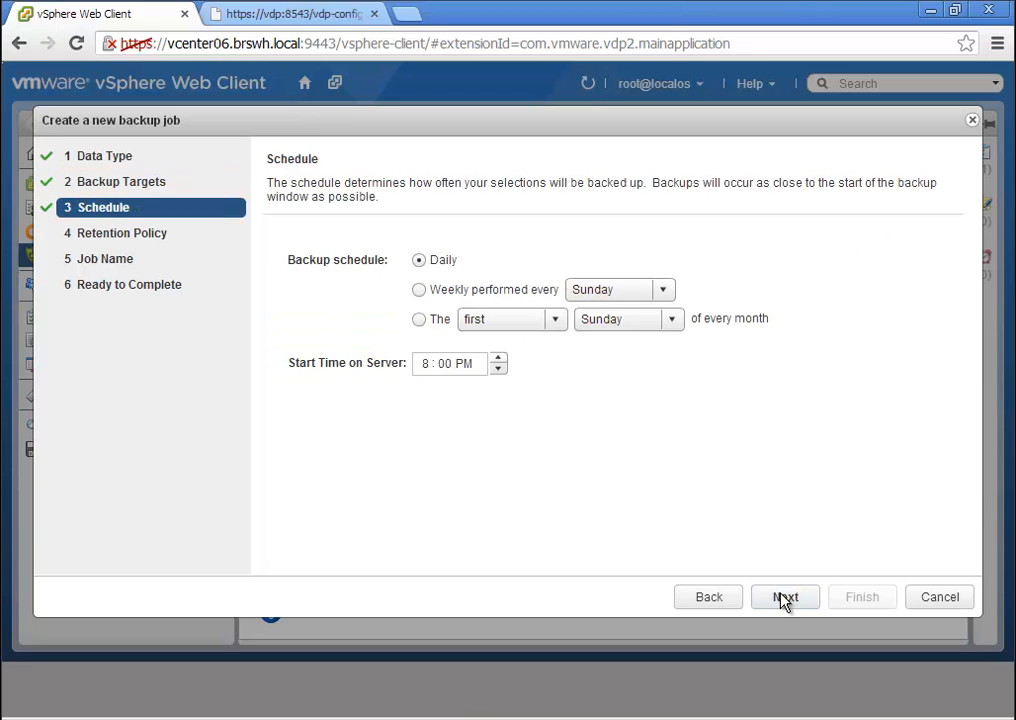
{"action": "left_click", "coordinate": [784, 596]}
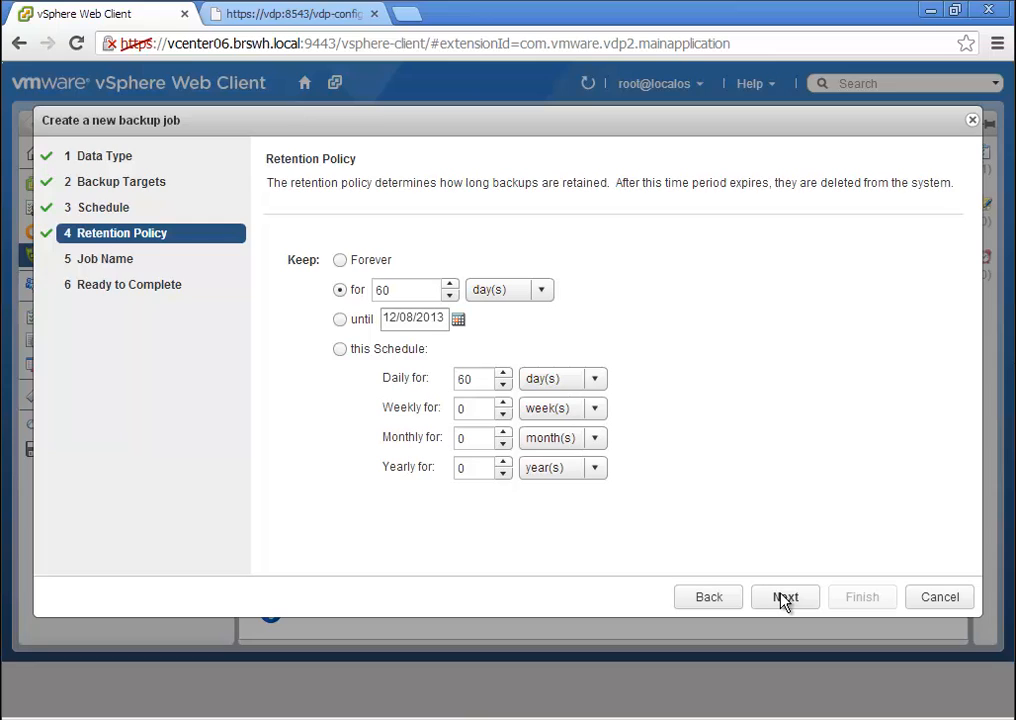
{"action": "left_click", "coordinate": [784, 596]}
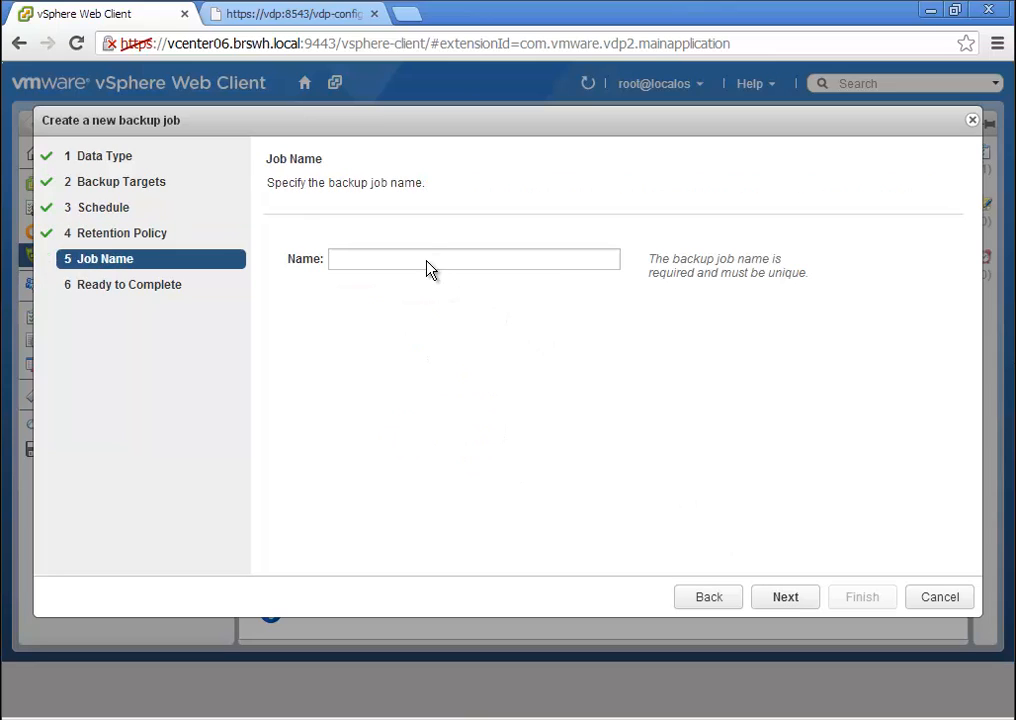
Step: Name the job vcenter06-backups, review the settings and finish creating it
{"action": "type", "text": "vd"}
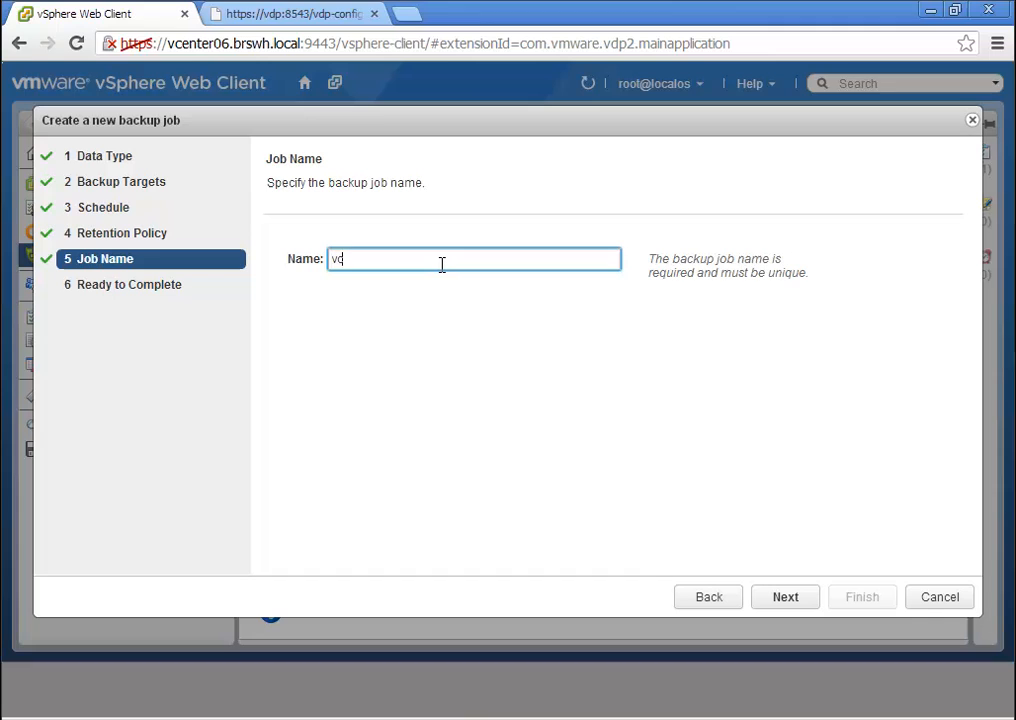
{"action": "type", "text": "center06-back"}
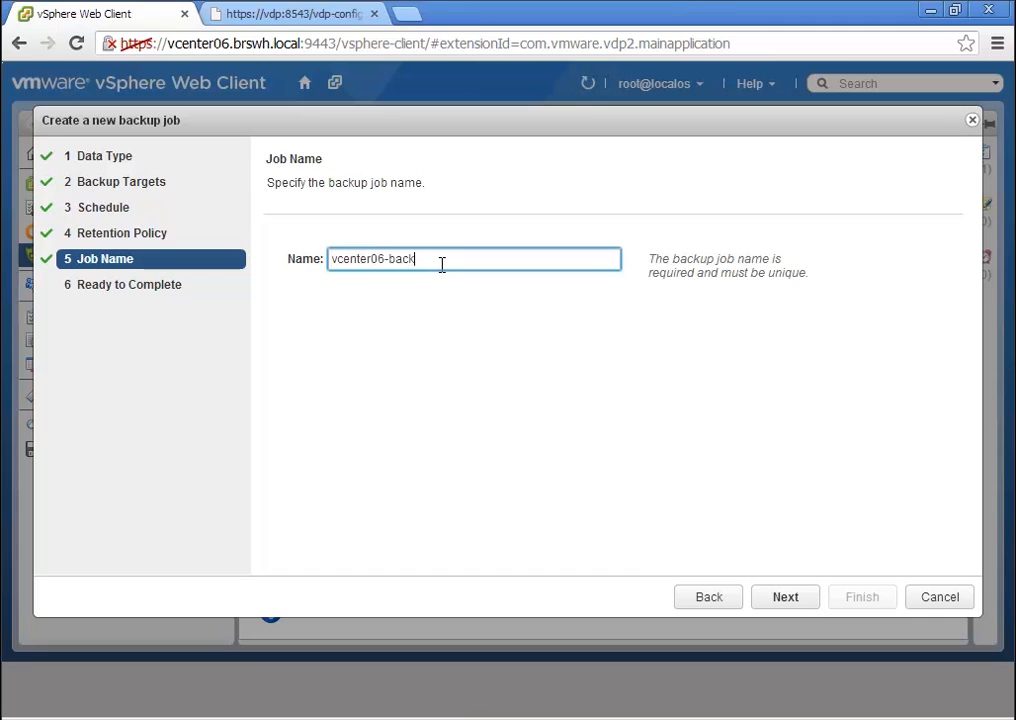
{"action": "type", "text": "ups"}
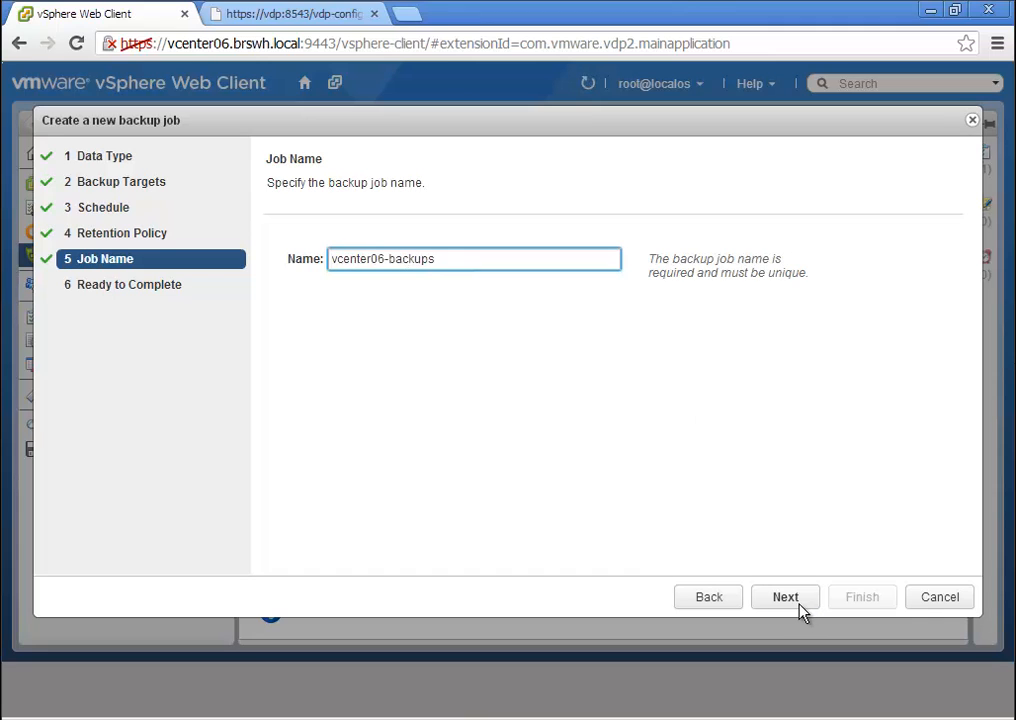
{"action": "left_click", "coordinate": [784, 596]}
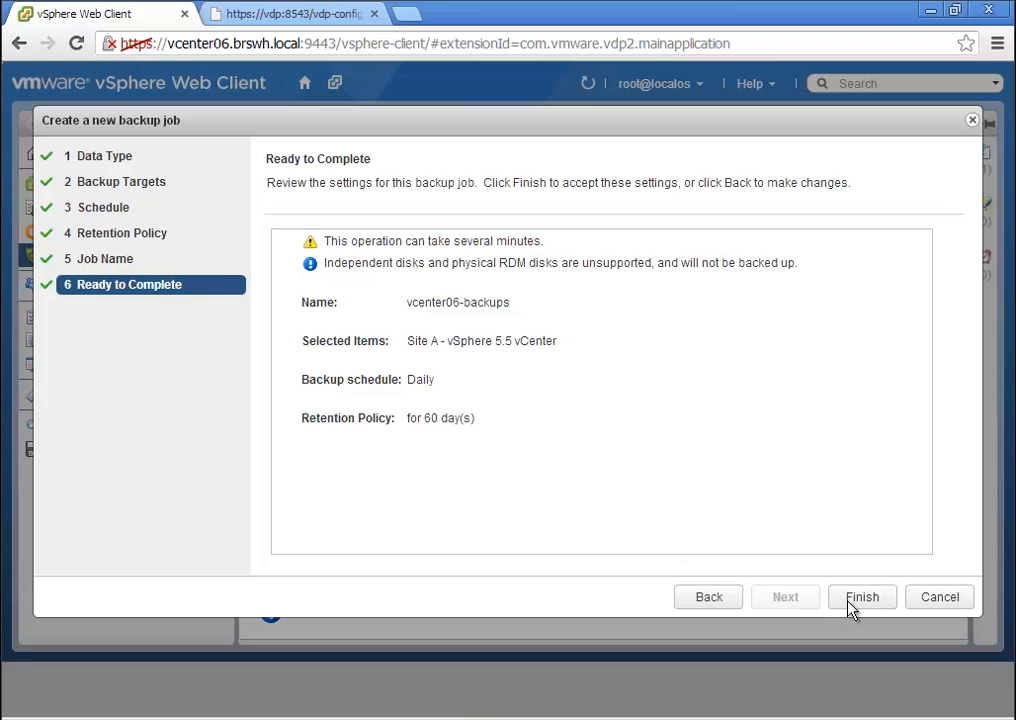
{"action": "left_click", "coordinate": [862, 596]}
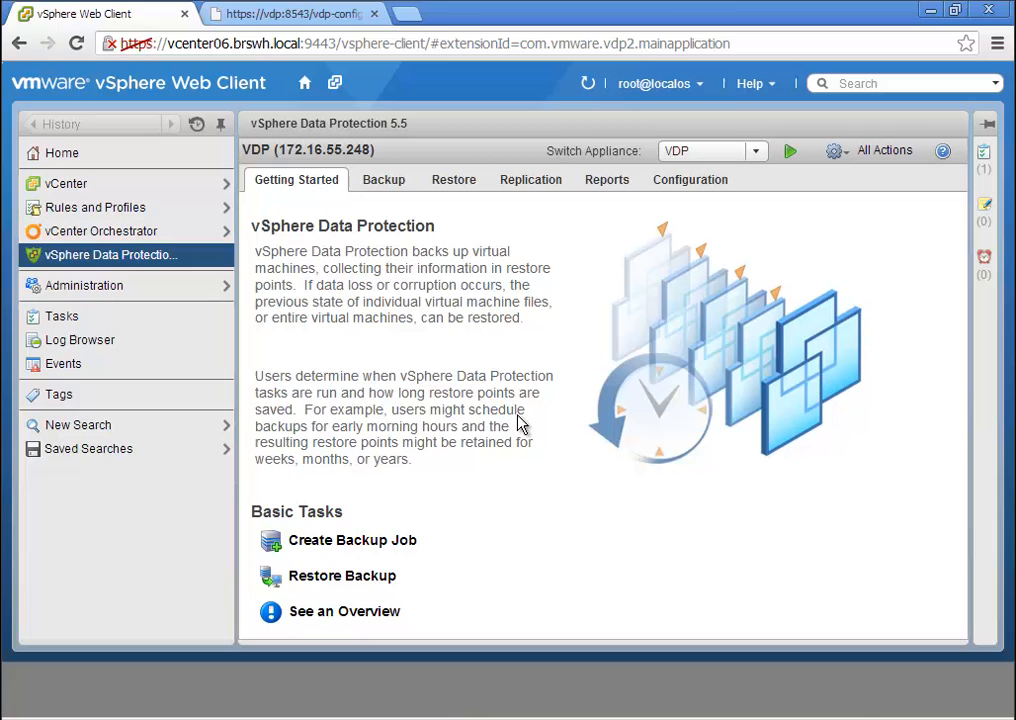
Step: Run Backup now on the vcenter06-backups job and confirm the request was issued
{"action": "left_click", "coordinate": [384, 180]}
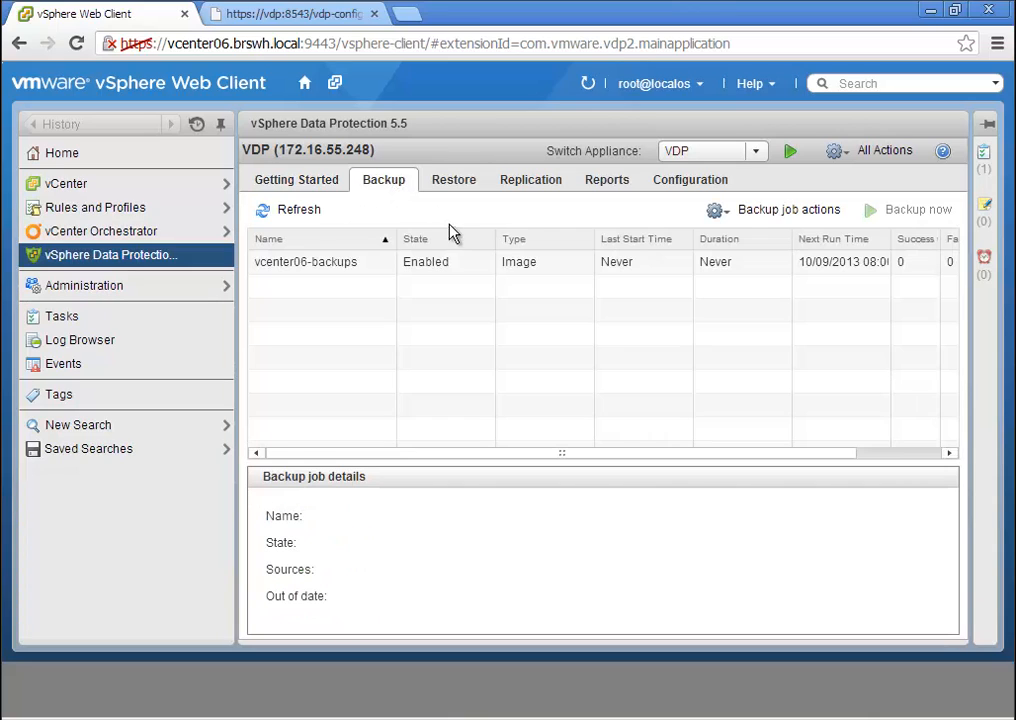
{"action": "left_click", "coordinate": [304, 260]}
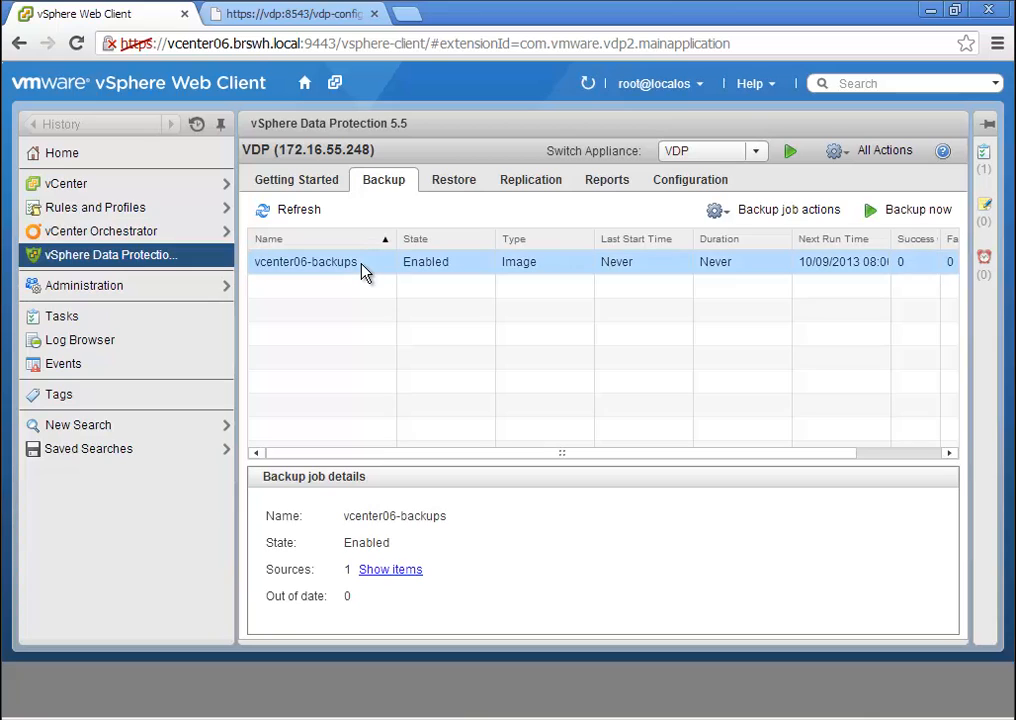
{"action": "mouse_move", "coordinate": [884, 218]}
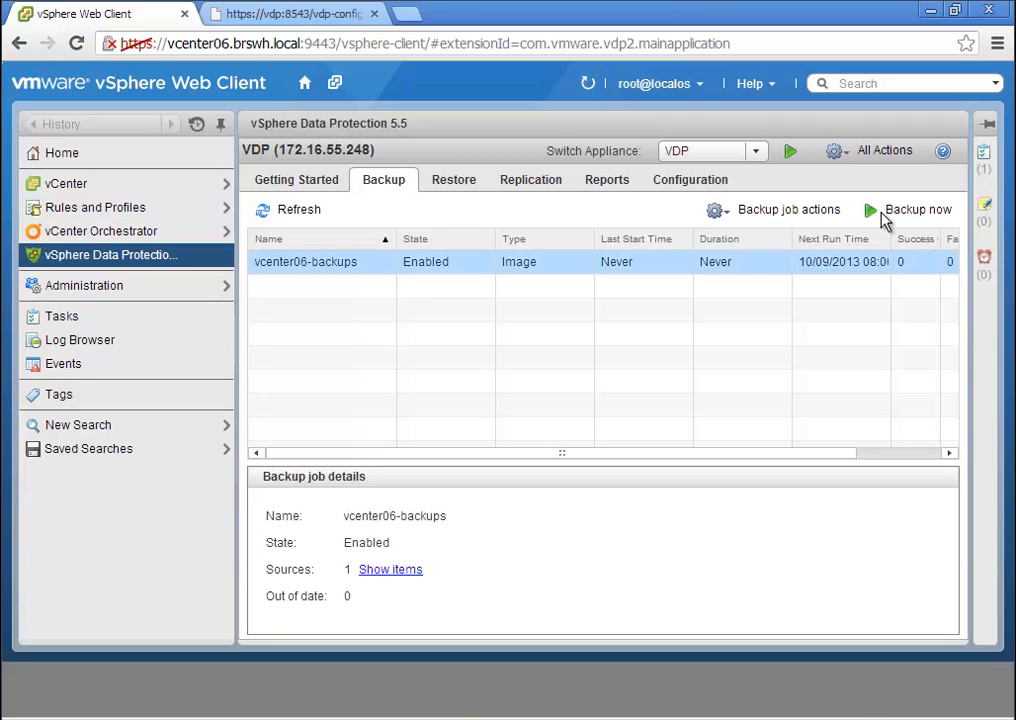
{"action": "left_click", "coordinate": [916, 210]}
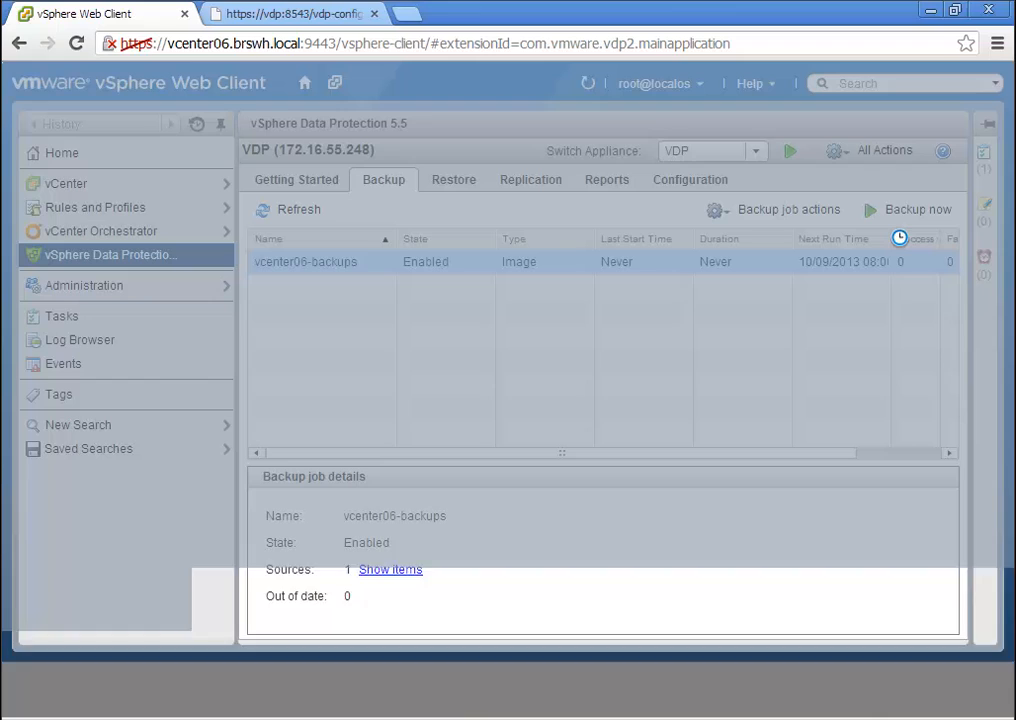
{"action": "left_click", "coordinate": [916, 210]}
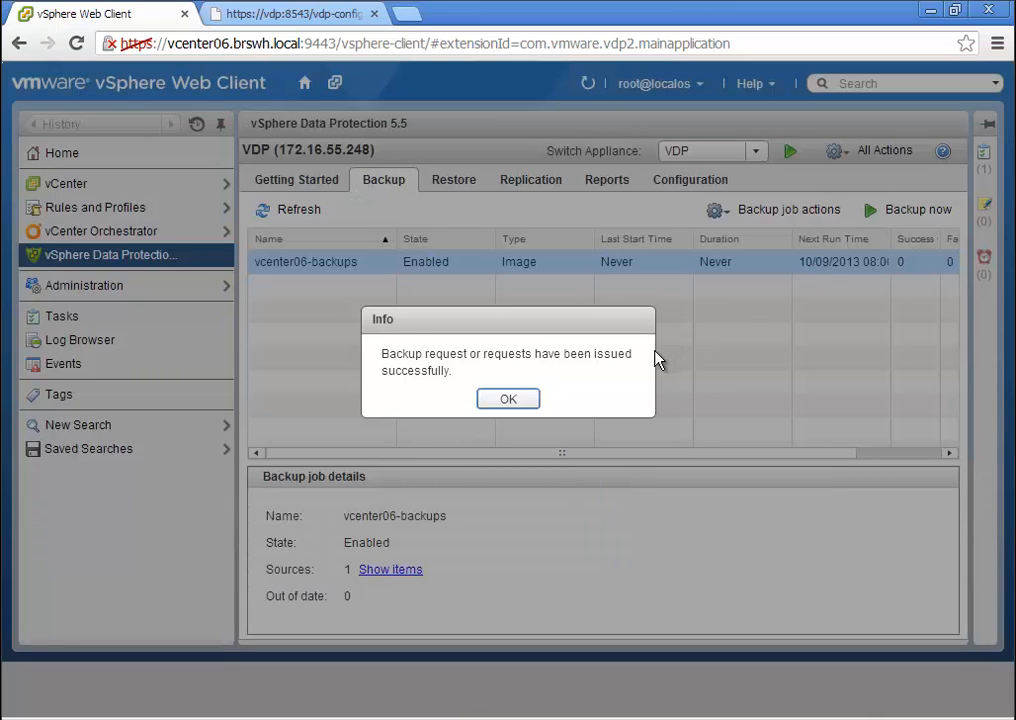
{"action": "left_click", "coordinate": [508, 398]}
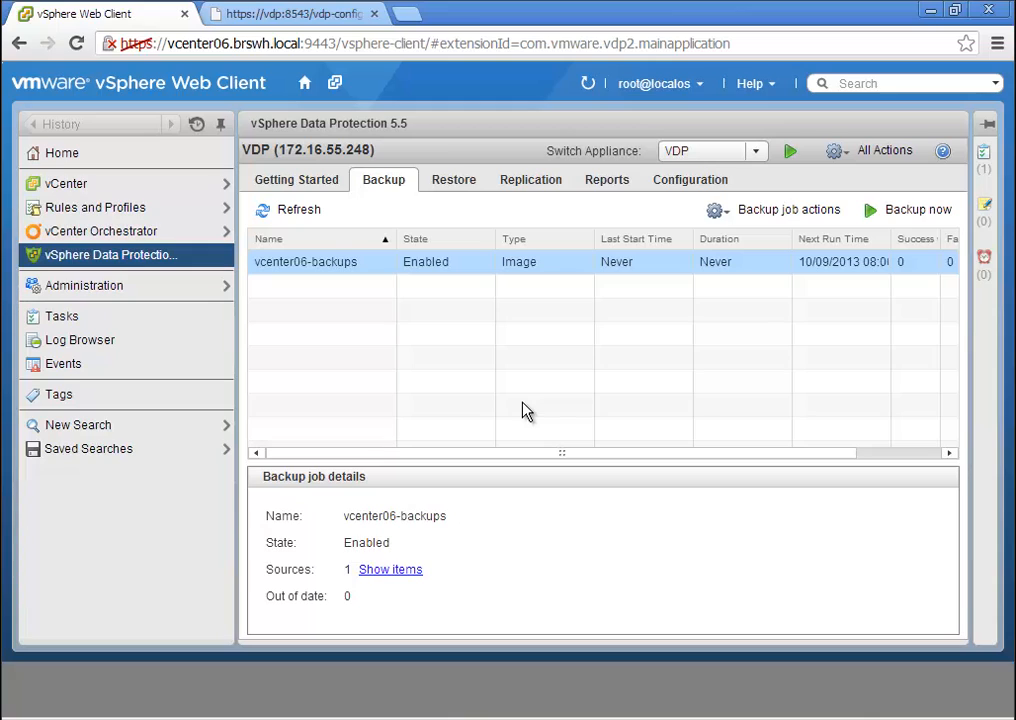
{"action": "mouse_move", "coordinate": [168, 360]}
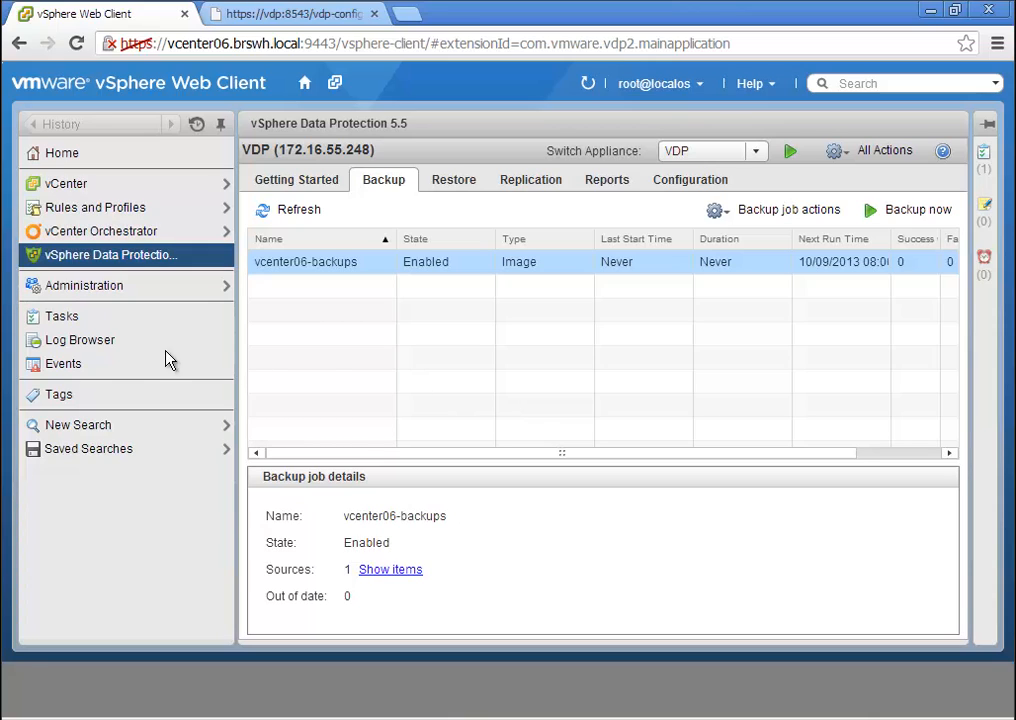
{"action": "left_click", "coordinate": [60, 316]}
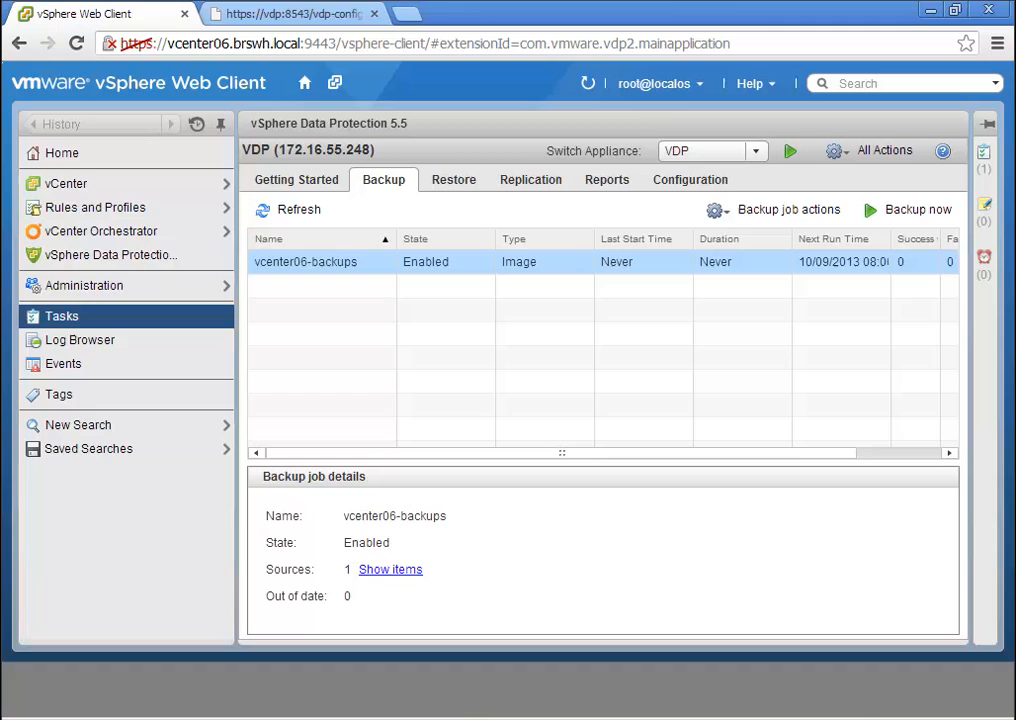
Step: Watch the backup tasks and snapshot removals progress in the Task Console
{"action": "left_click", "coordinate": [60, 316]}
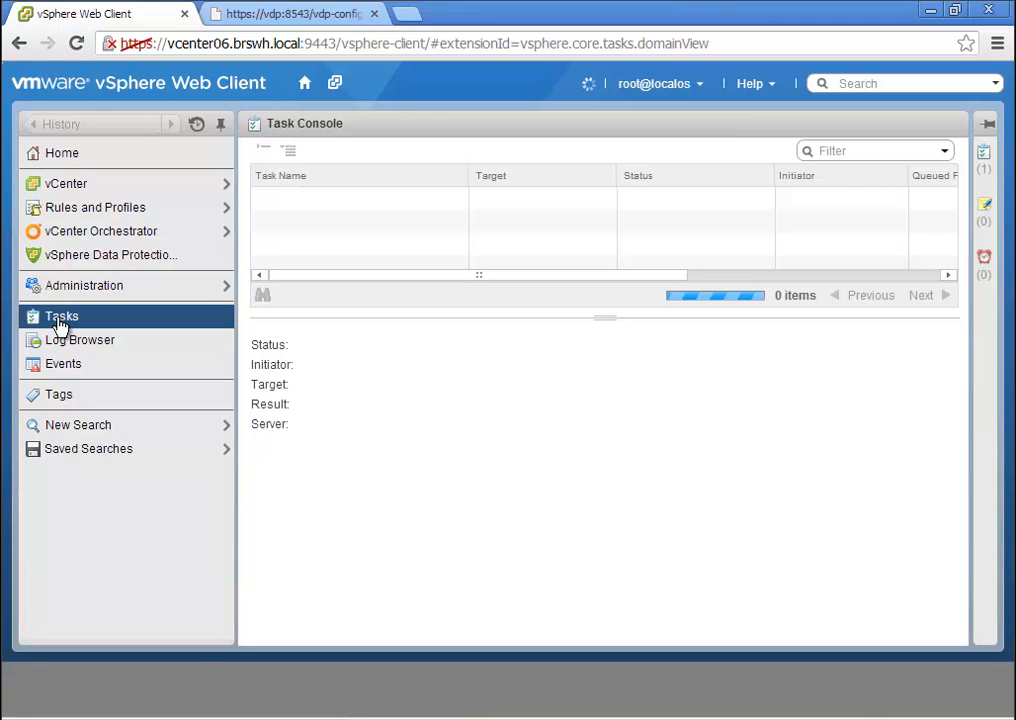
{"action": "left_click", "coordinate": [60, 316]}
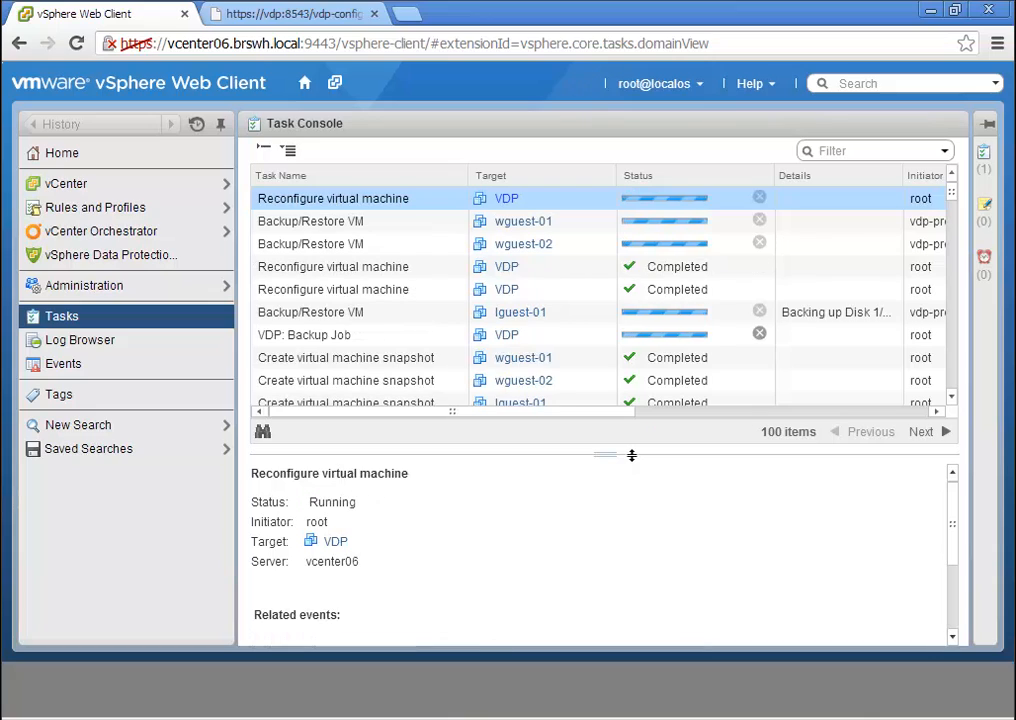
{"action": "left_click", "coordinate": [588, 84]}
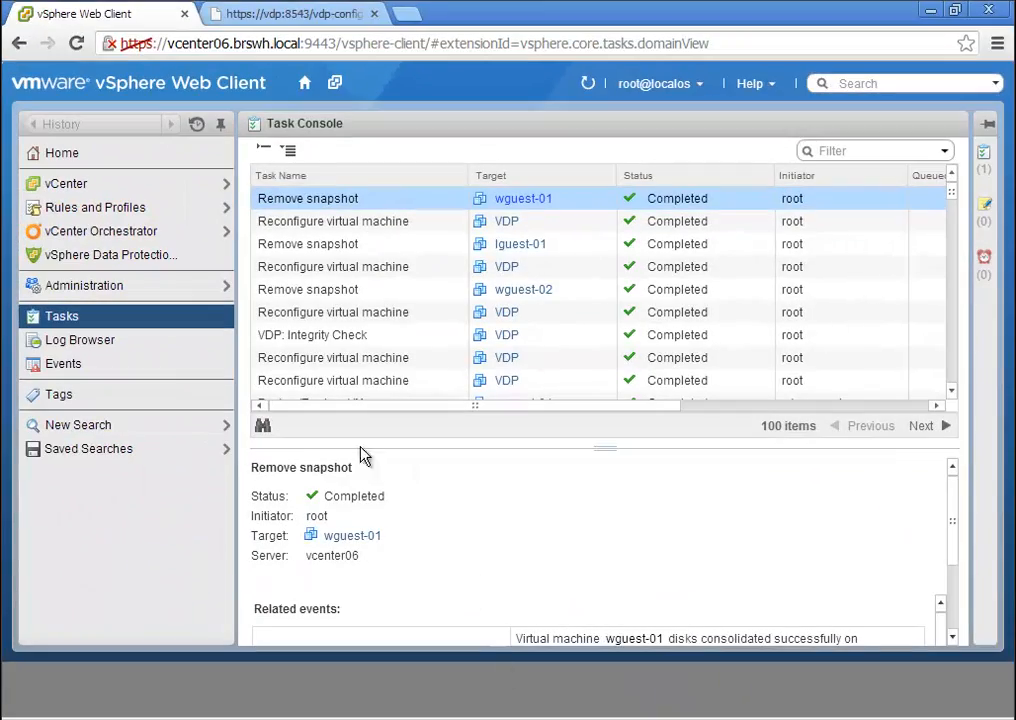
Step: Return to vSphere Data Protection's Replication tab and start a new replication job
{"action": "left_click", "coordinate": [102, 256]}
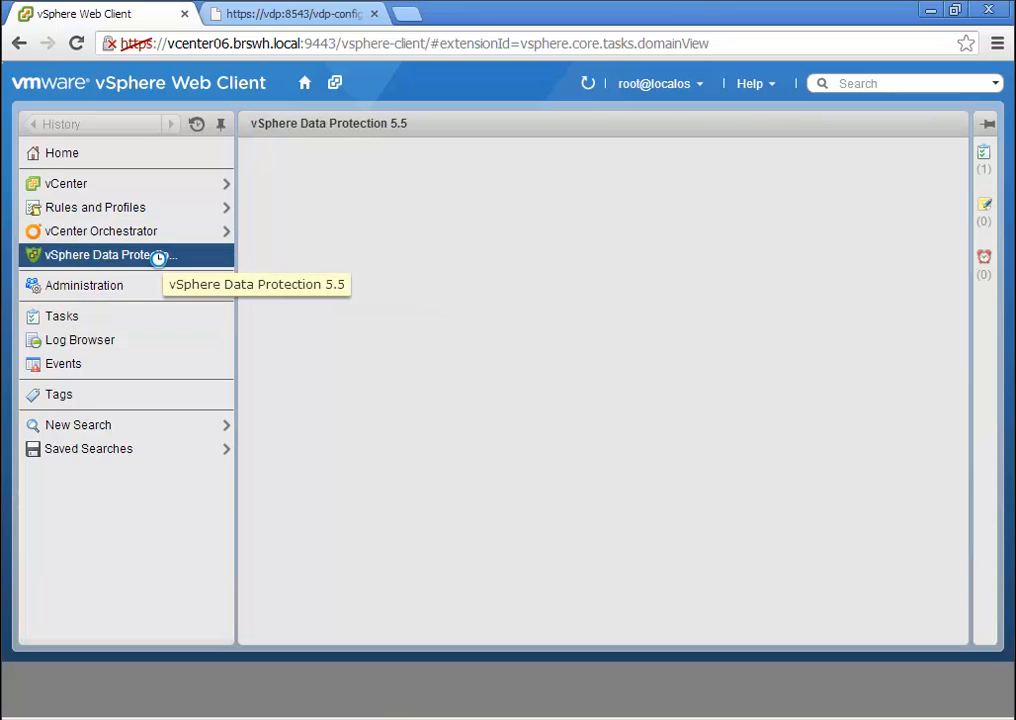
{"action": "left_click", "coordinate": [104, 254]}
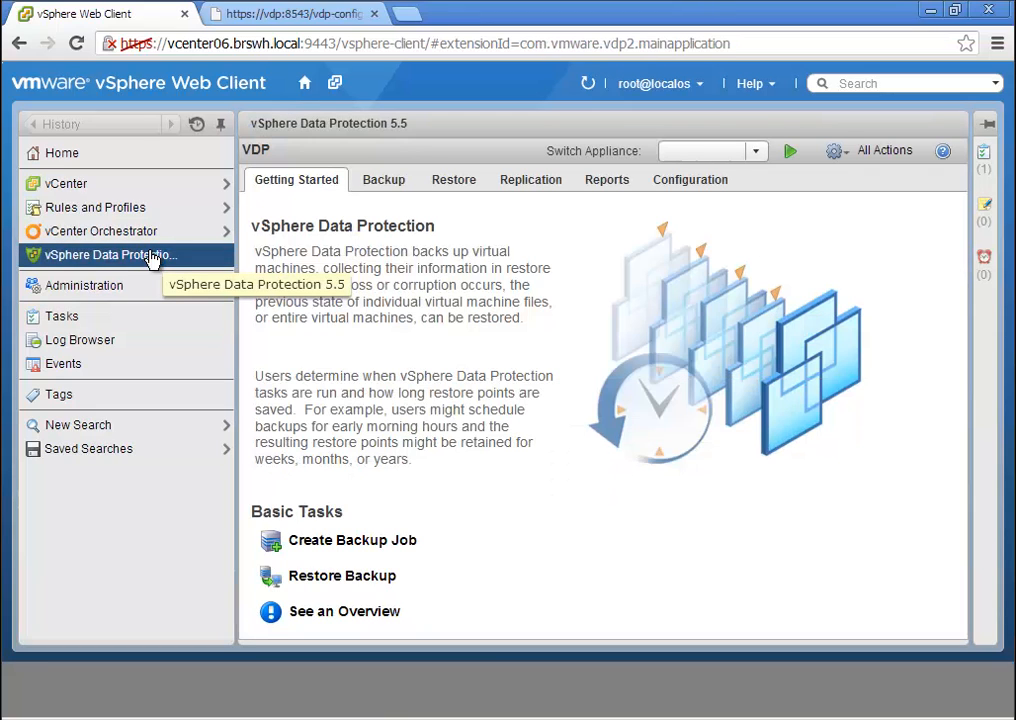
{"action": "mouse_move", "coordinate": [530, 180]}
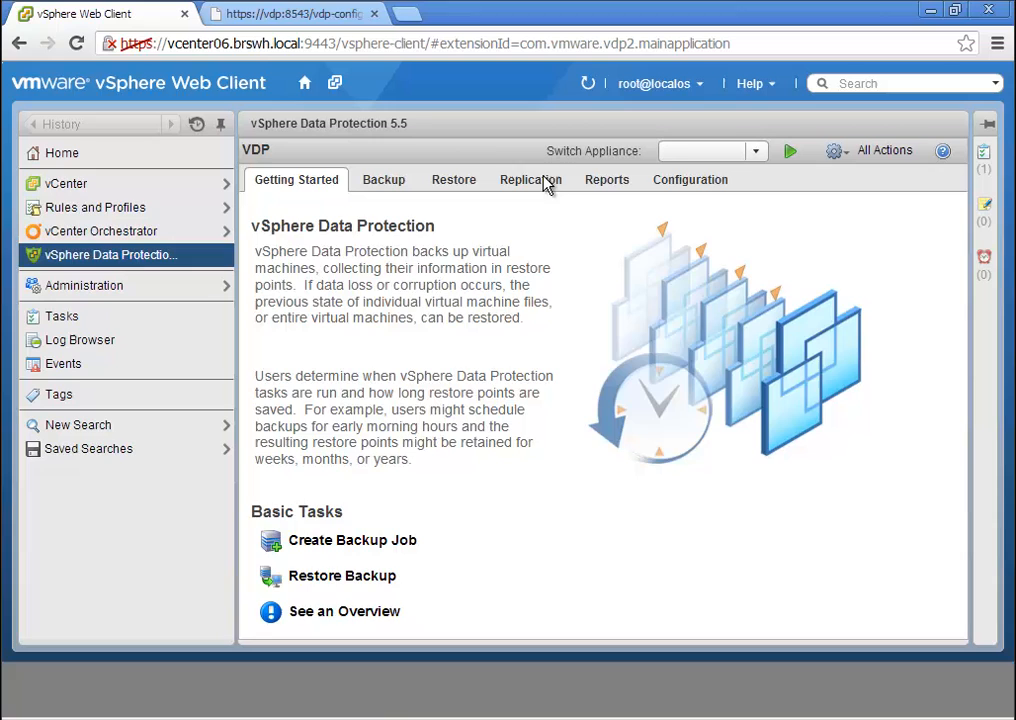
{"action": "left_click", "coordinate": [530, 180]}
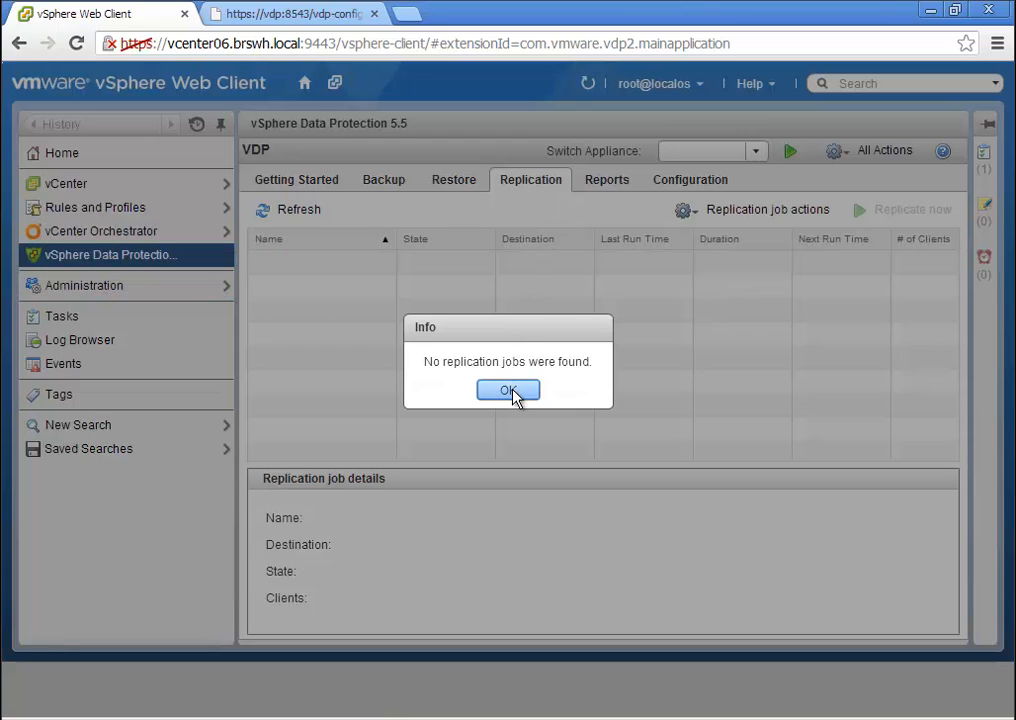
{"action": "left_click", "coordinate": [508, 390]}
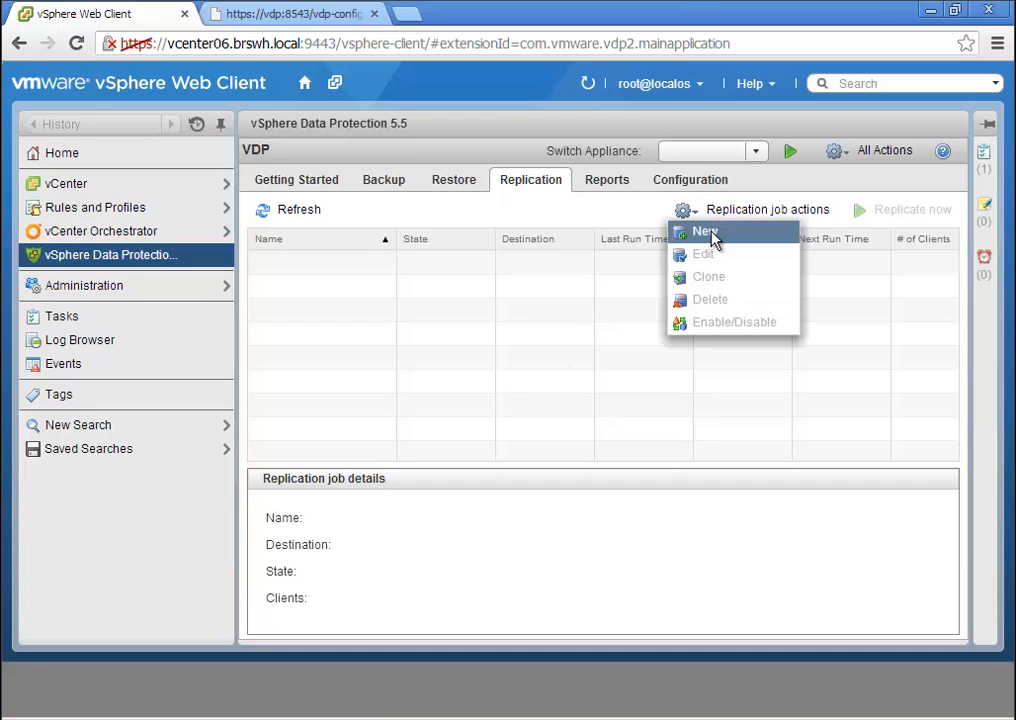
{"action": "left_click", "coordinate": [704, 232]}
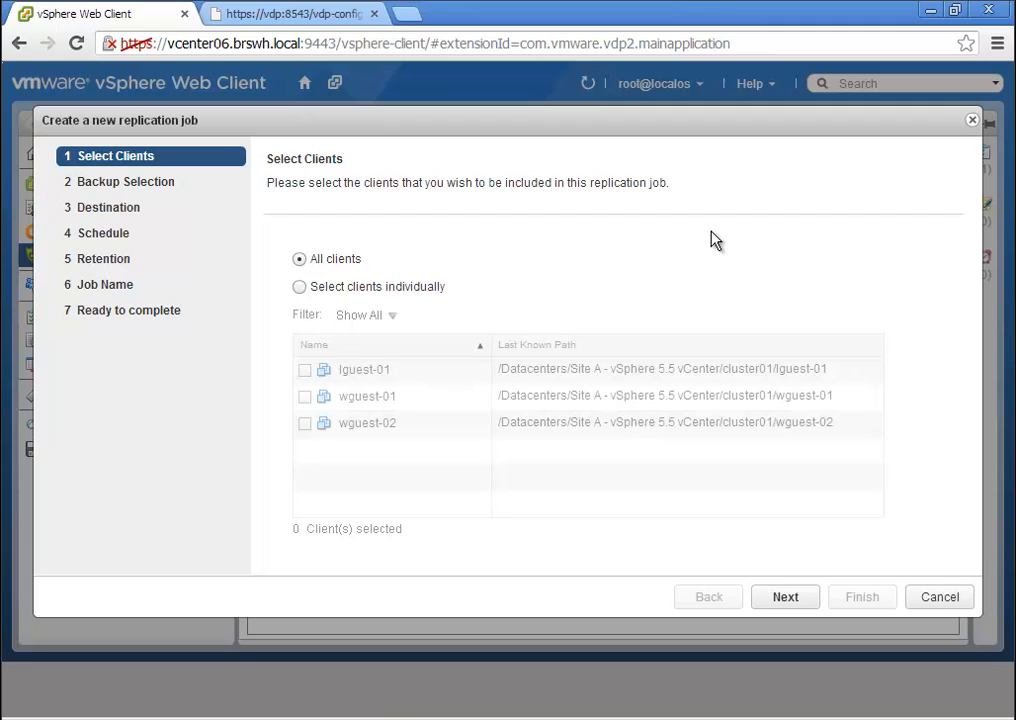
Step: Keep All clients and all backup types and continue to the destination step
{"action": "left_click", "coordinate": [300, 286]}
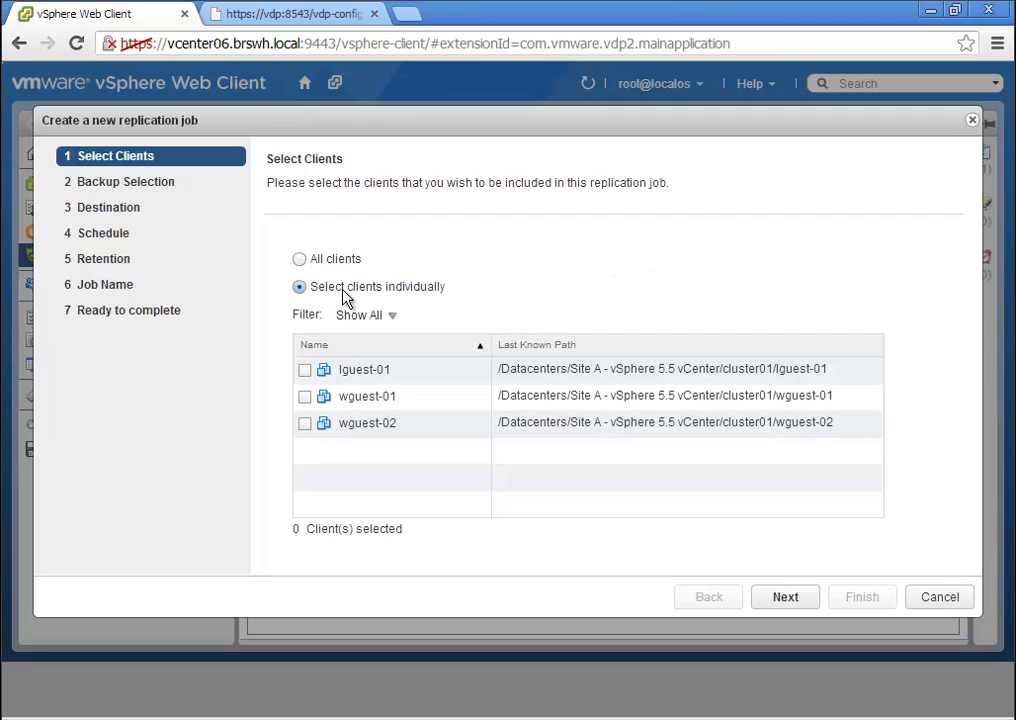
{"action": "left_click", "coordinate": [300, 258]}
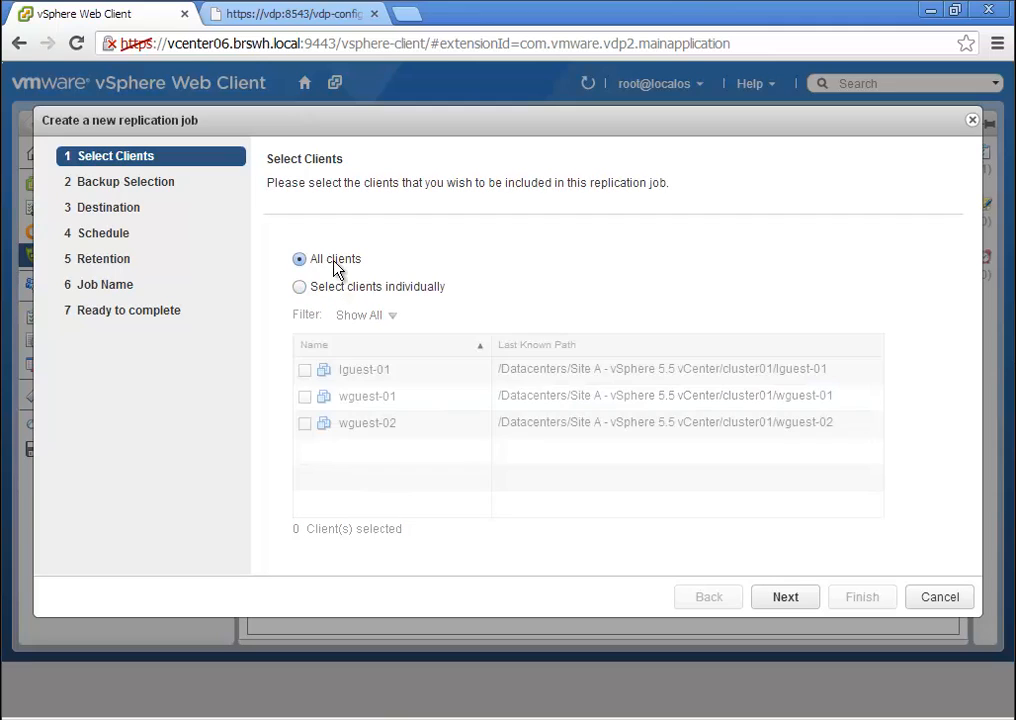
{"action": "left_click", "coordinate": [784, 596]}
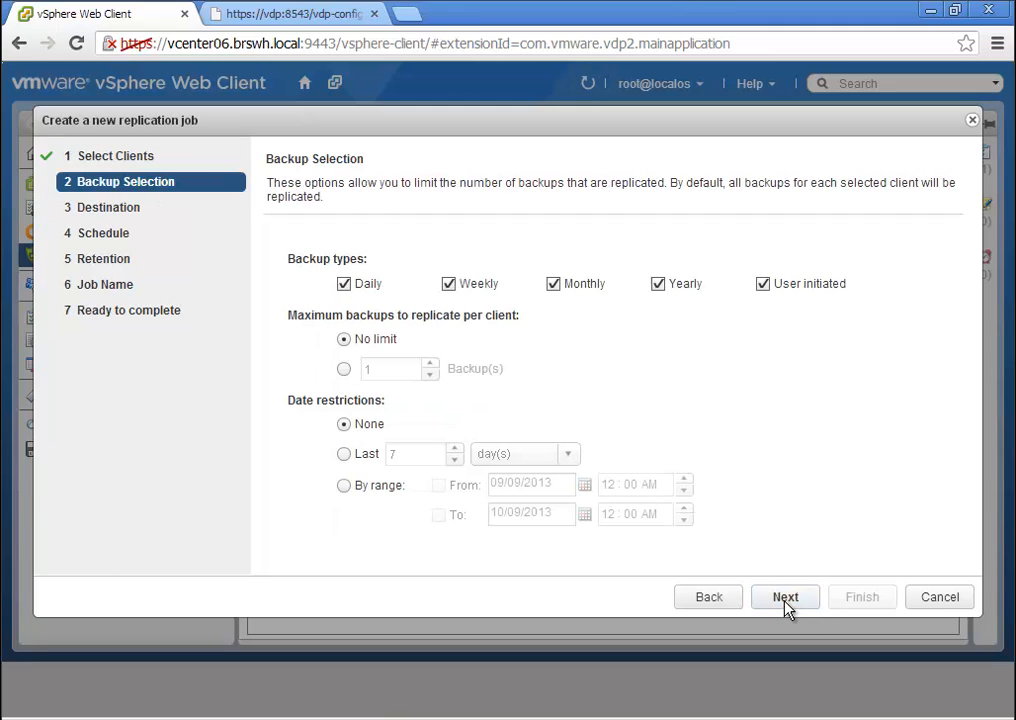
{"action": "mouse_move", "coordinate": [708, 534]}
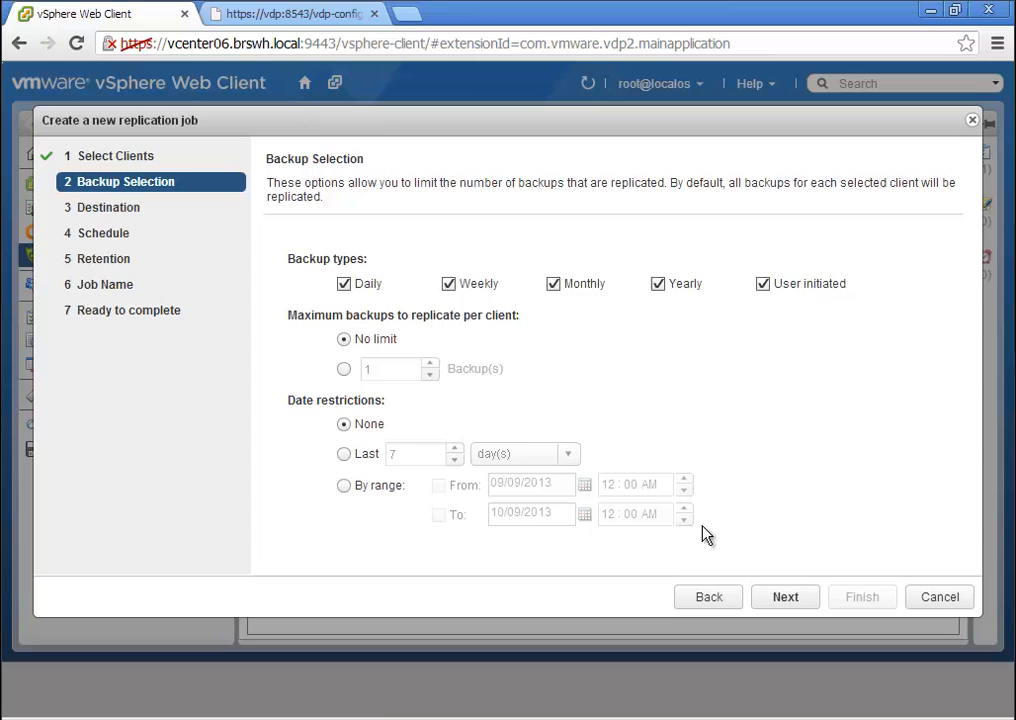
{"action": "left_click", "coordinate": [784, 596]}
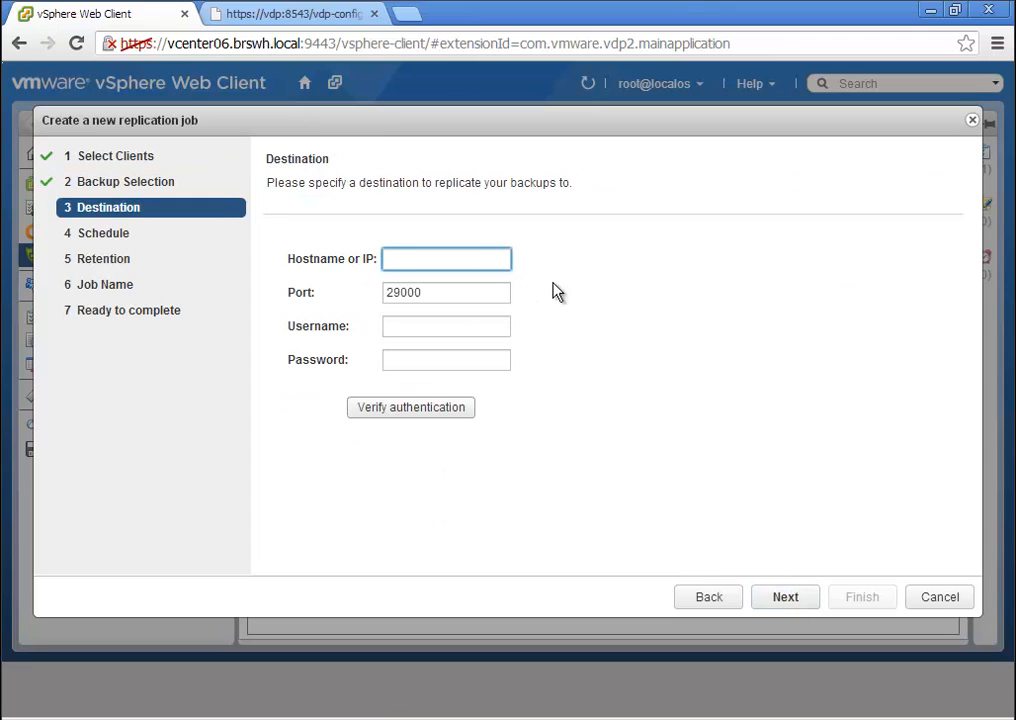
Step: Set destination host vcenter07-ave01.brs with user MCUser and verify authentication succeeds
{"action": "type", "text": "vcenter07"}
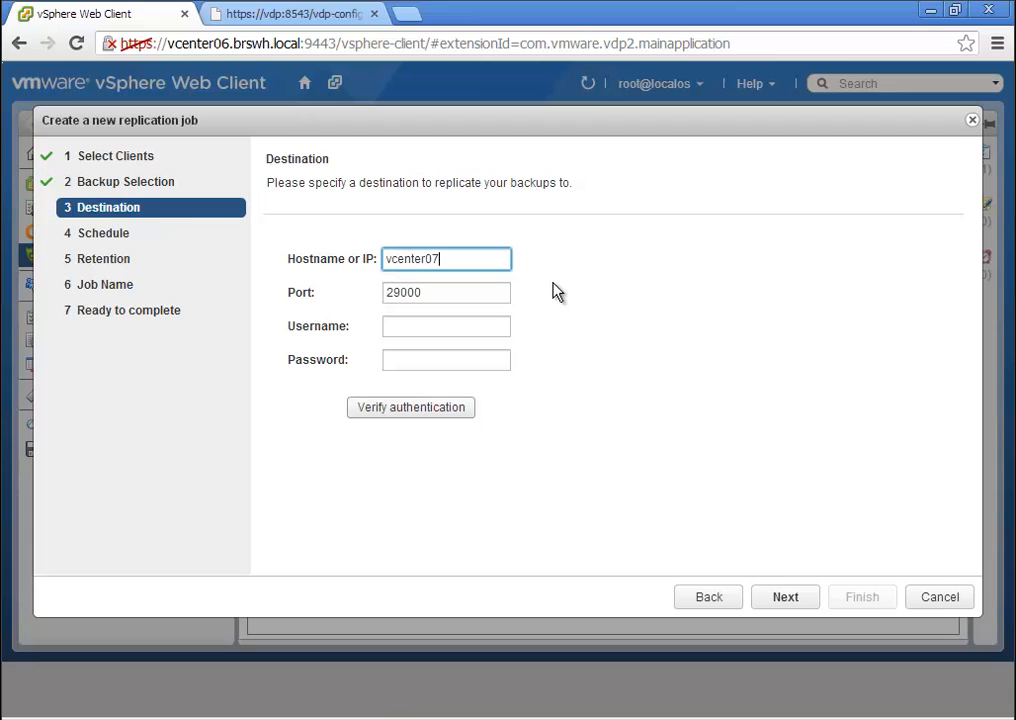
{"action": "type", "text": "-ave01.brswh.local"}
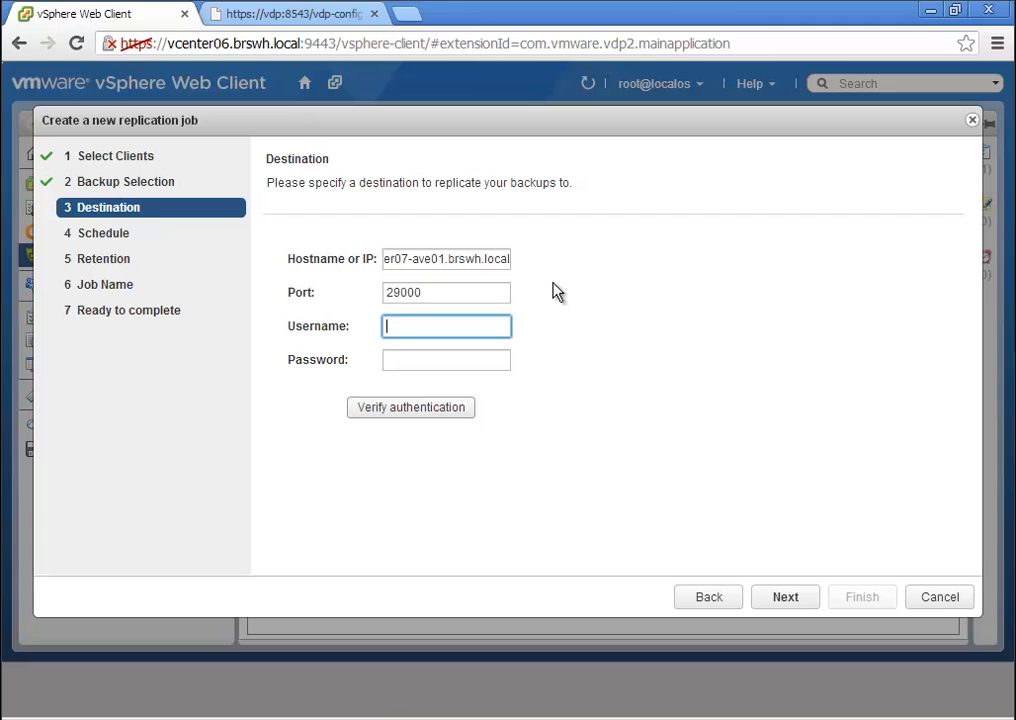
{"action": "type", "text": "MCUser"}
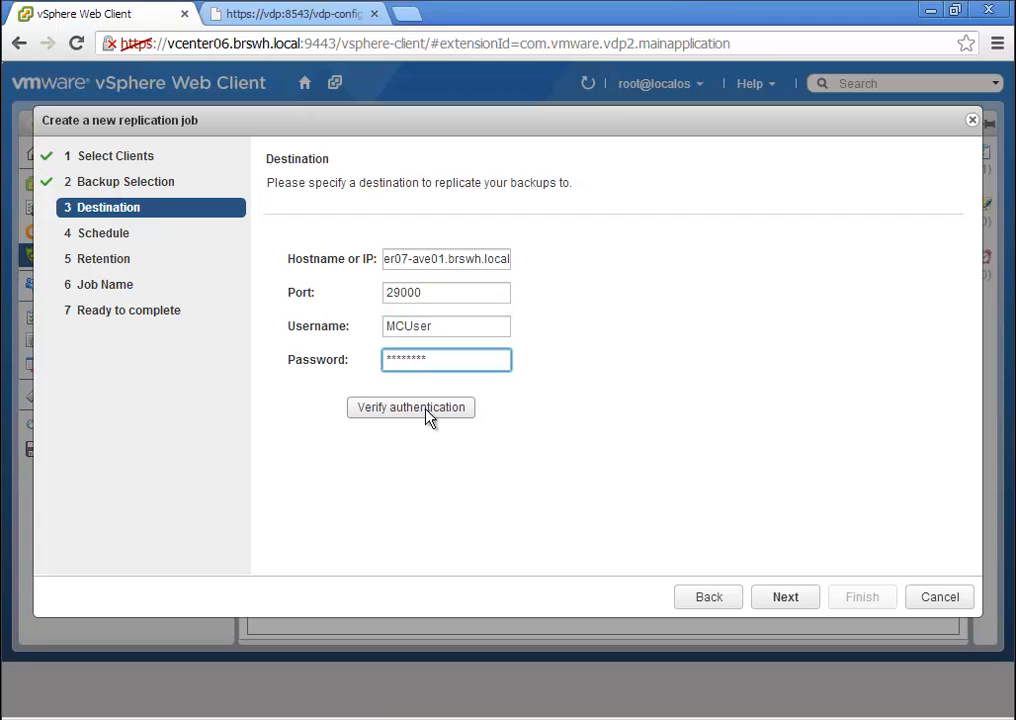
{"action": "left_click", "coordinate": [410, 408]}
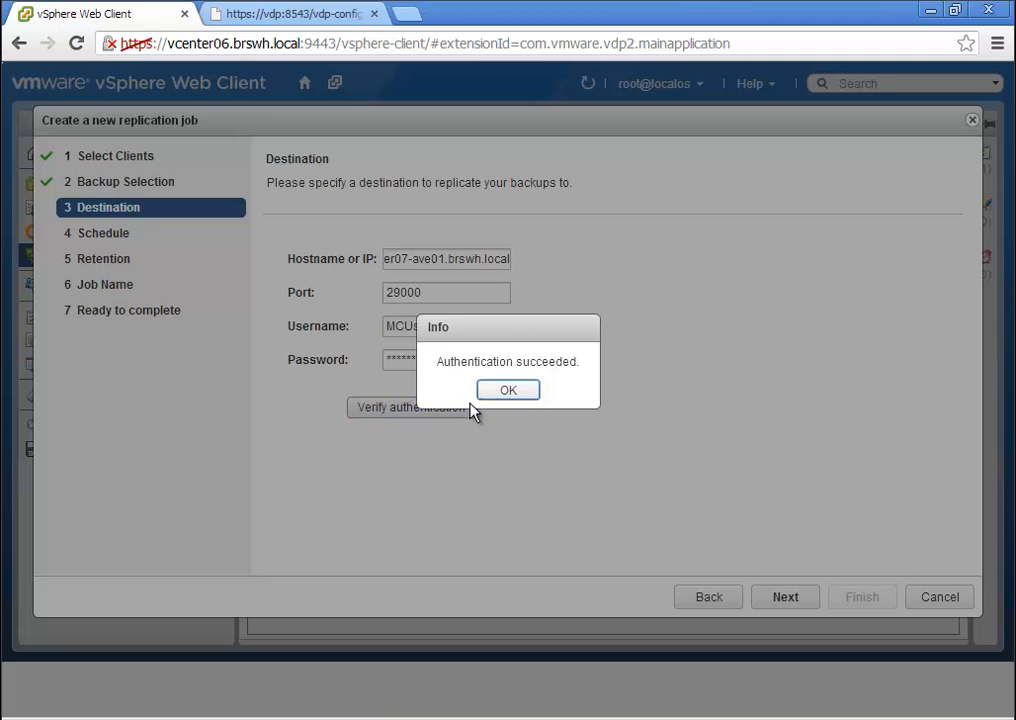
{"action": "left_click", "coordinate": [508, 388]}
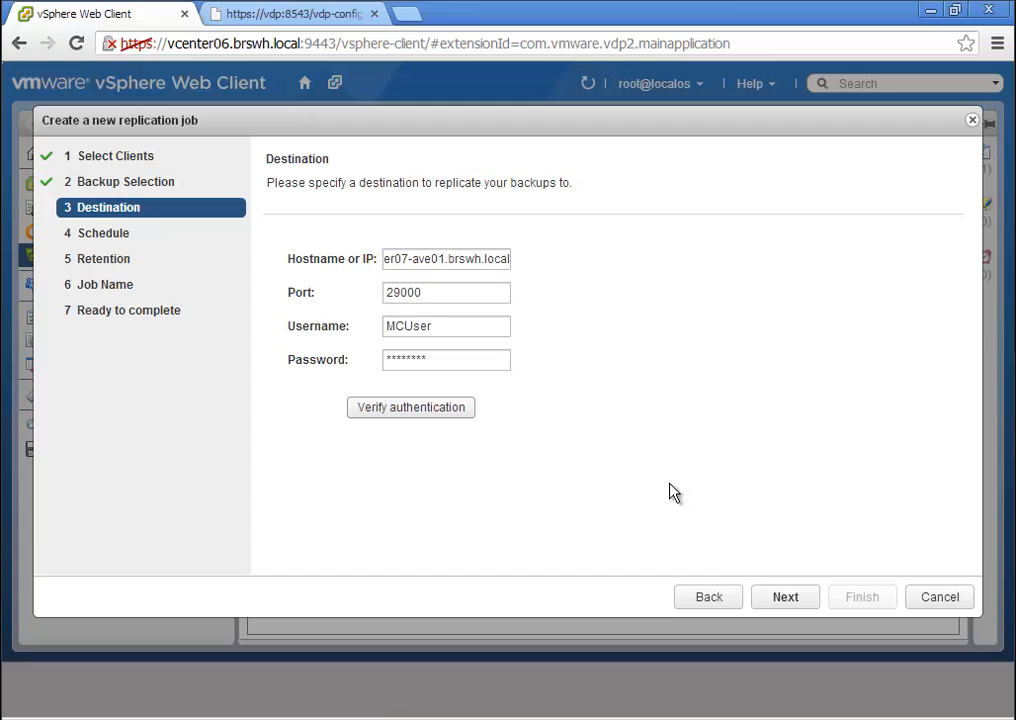
{"action": "left_click", "coordinate": [784, 596]}
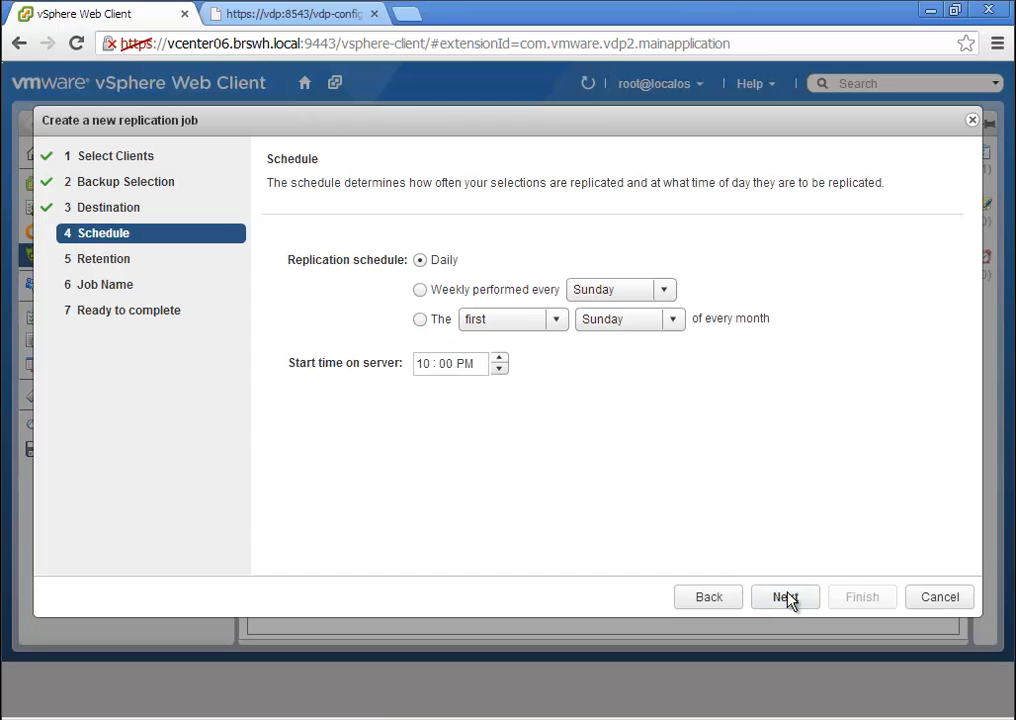
Step: Accept the daily replication schedule and keep the current backup expirations
{"action": "left_click", "coordinate": [784, 596]}
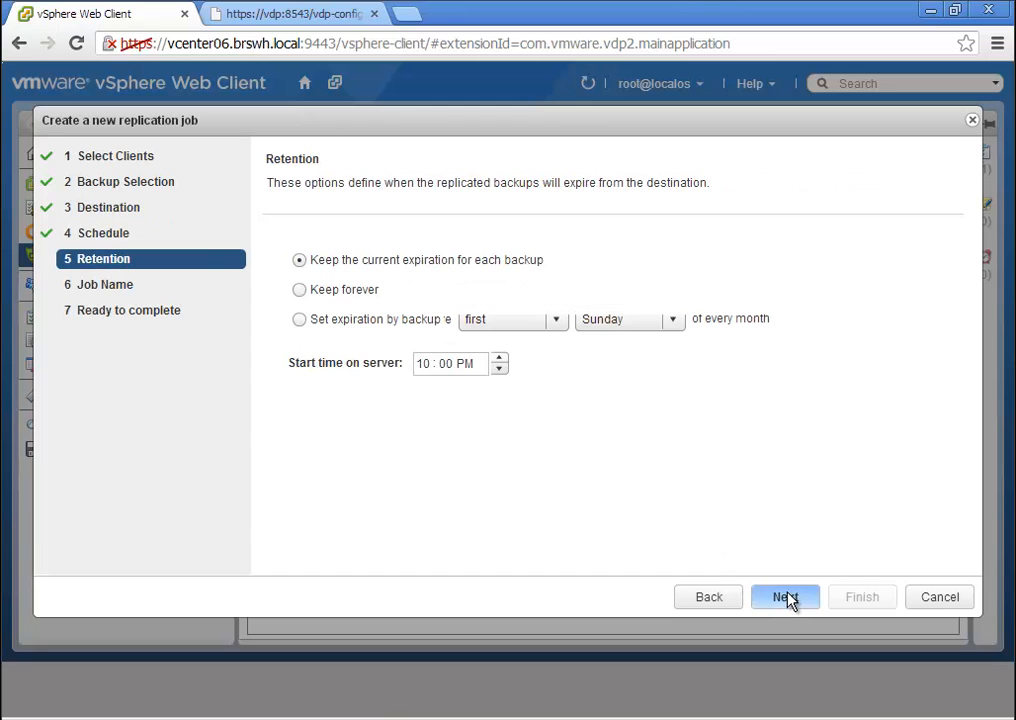
{"action": "left_click", "coordinate": [300, 320]}
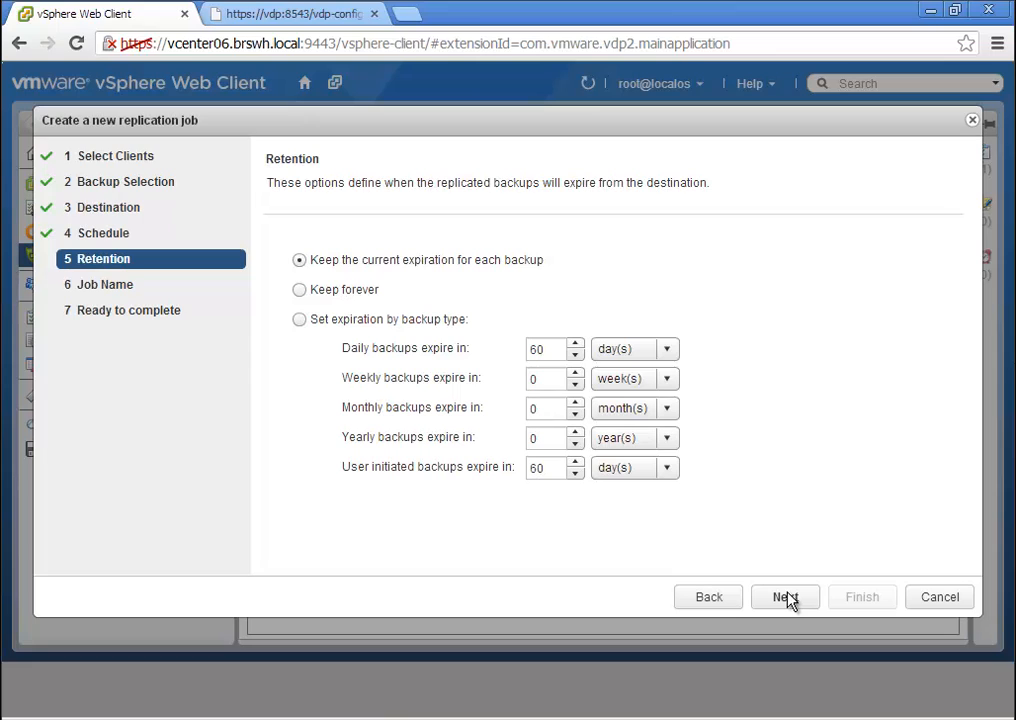
{"action": "left_click", "coordinate": [784, 596]}
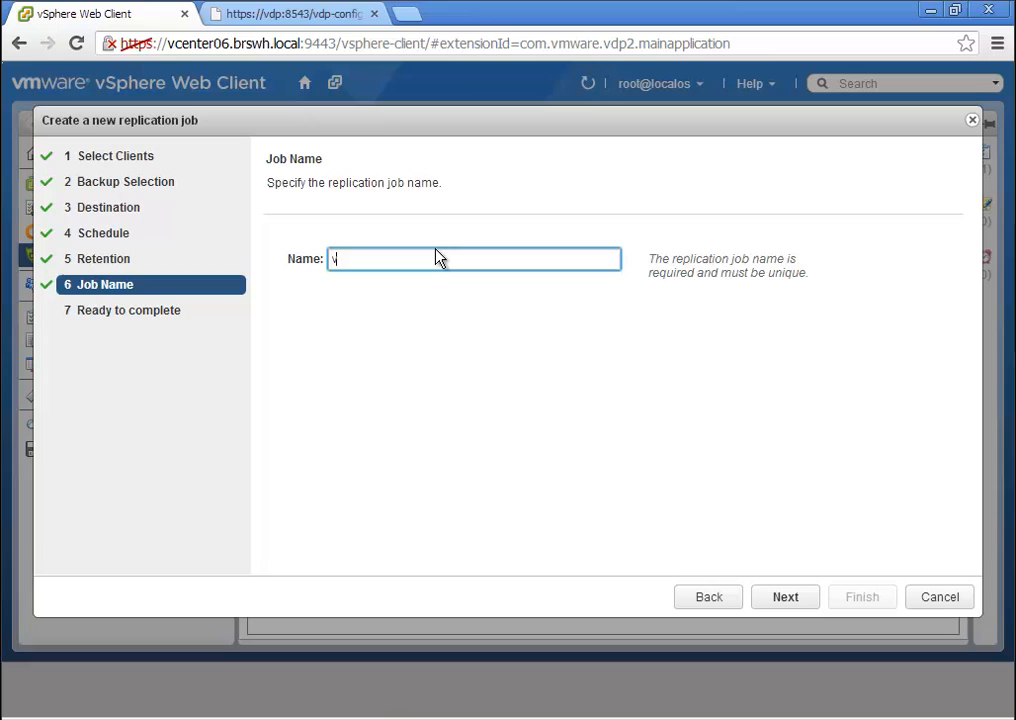
Step: Name the job vcenter06-allbackups-replication, review the summary and finish creating it
{"action": "type", "text": "vcenter06-"}
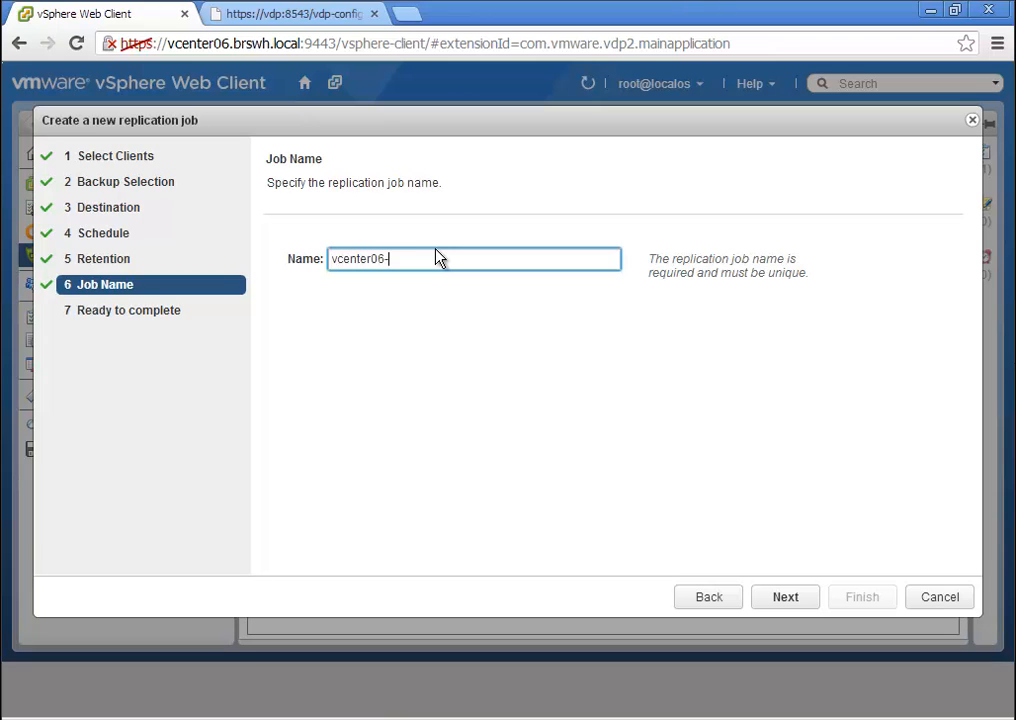
{"action": "type", "text": "allbackup"}
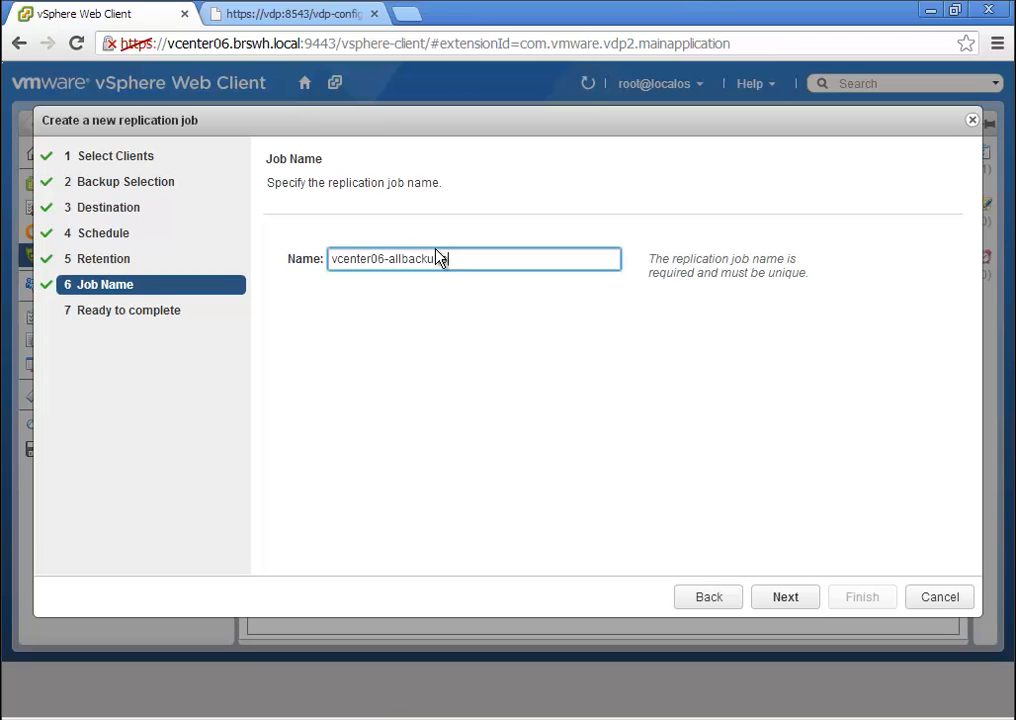
{"action": "type", "text": "-replication"}
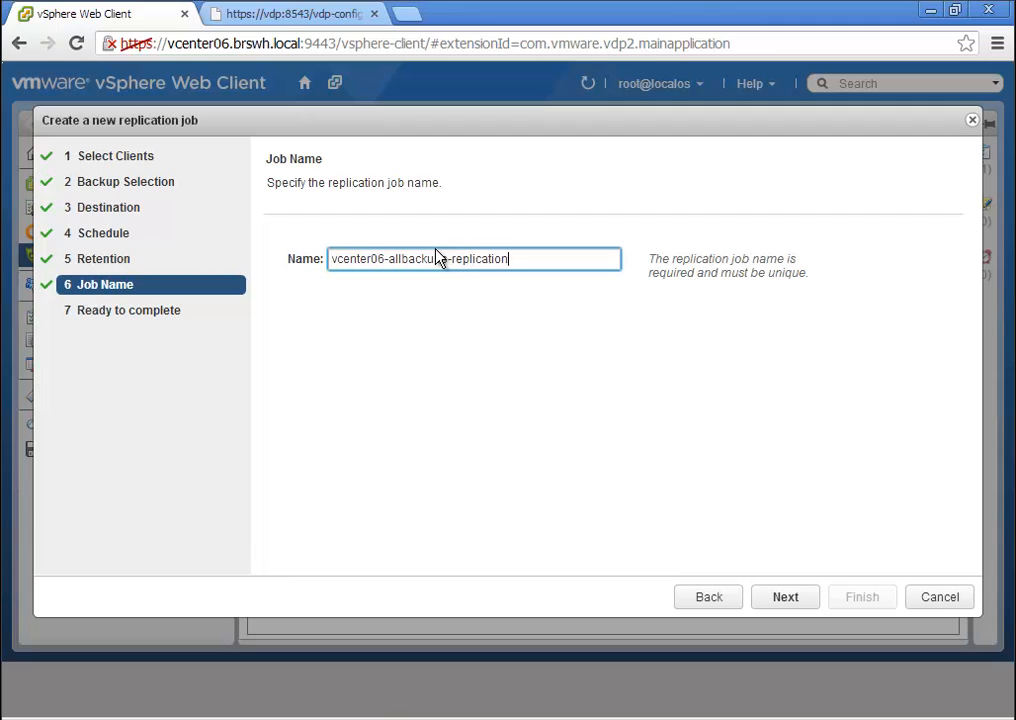
{"action": "left_click", "coordinate": [784, 596]}
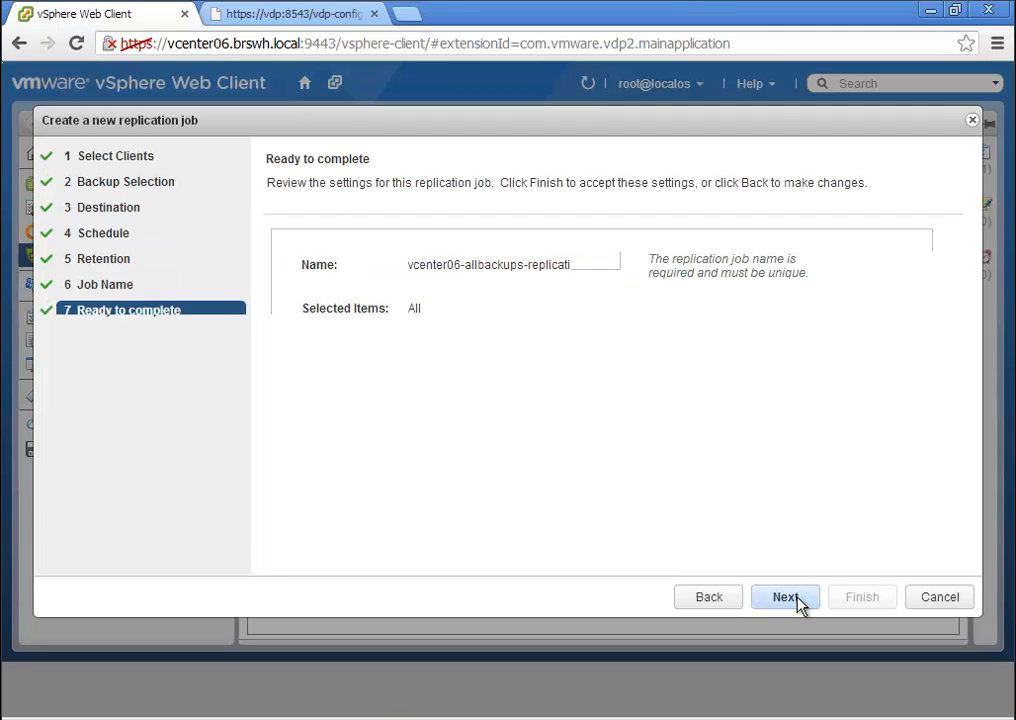
{"action": "left_click", "coordinate": [784, 596]}
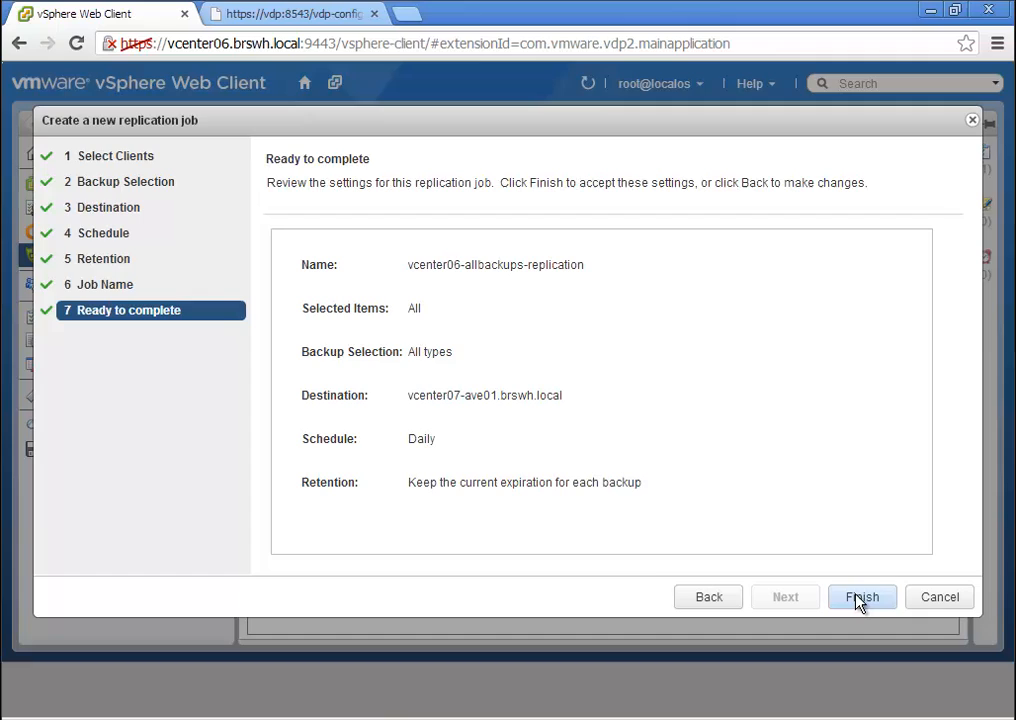
{"action": "left_click", "coordinate": [862, 596]}
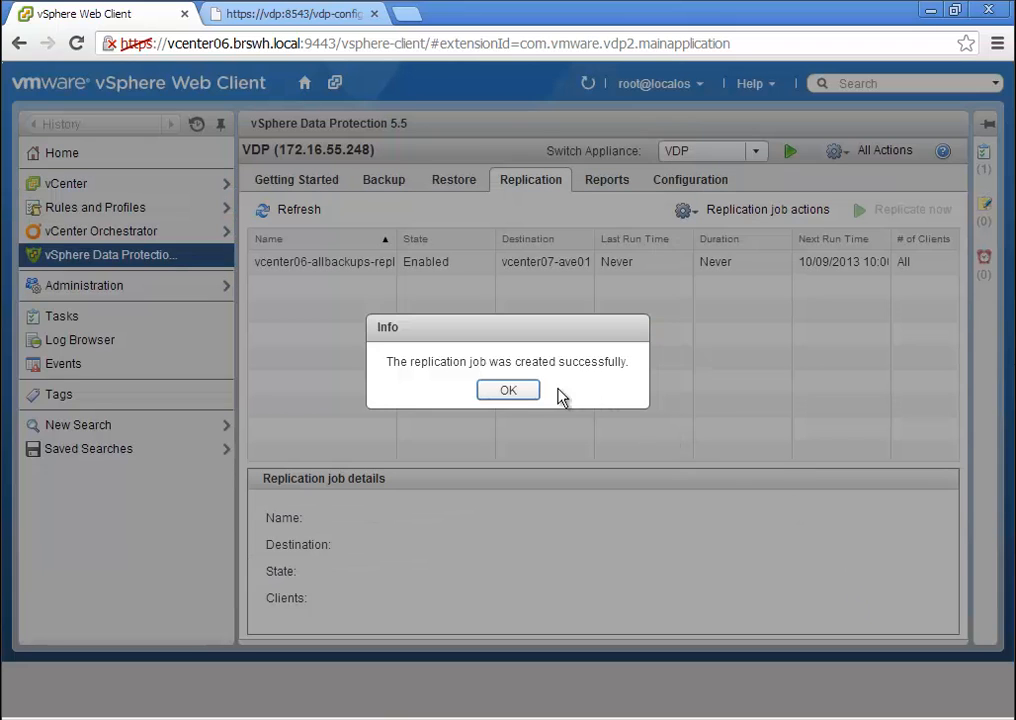
Step: Run Replicate now on vcenter06-allbackups-replication and confirm the request was issued
{"action": "left_click", "coordinate": [508, 390]}
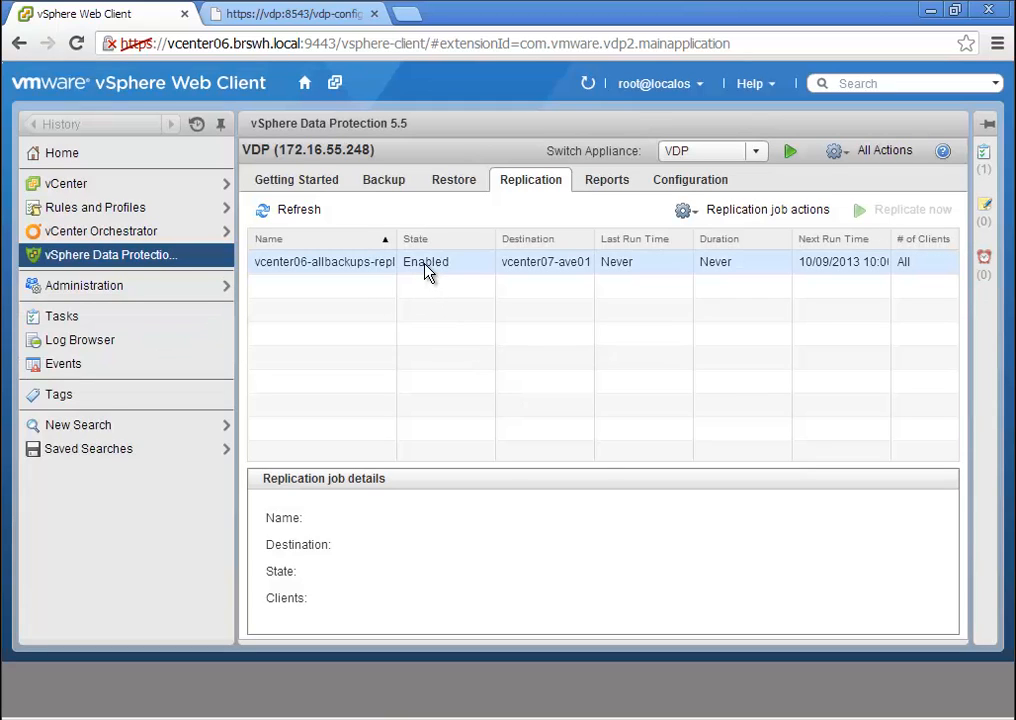
{"action": "left_click", "coordinate": [324, 260]}
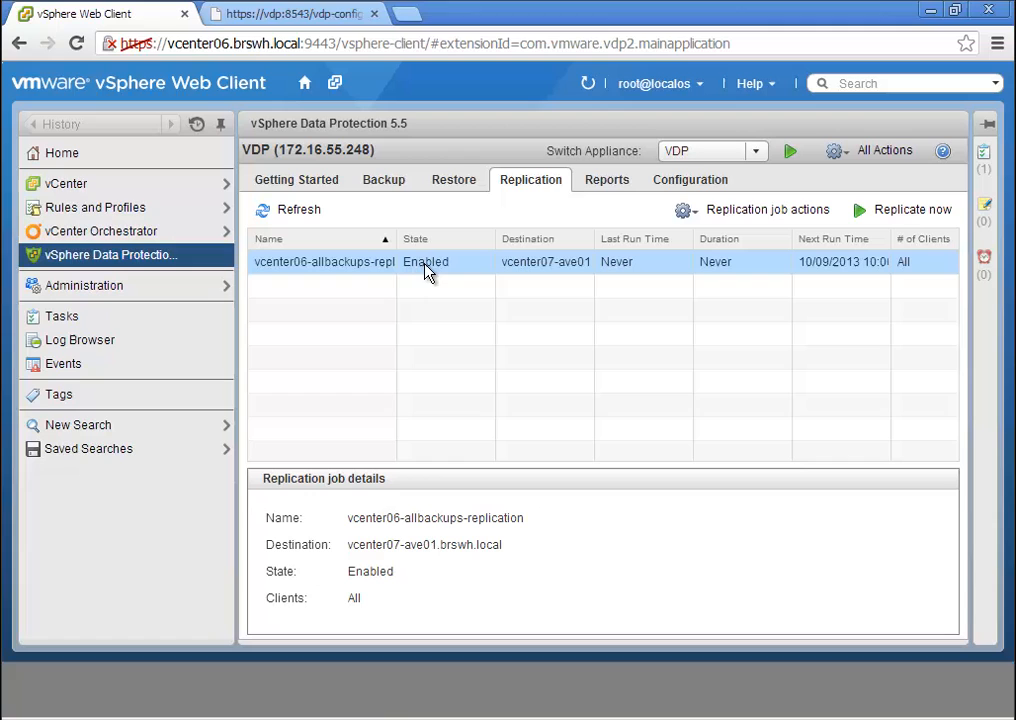
{"action": "mouse_move", "coordinate": [900, 210]}
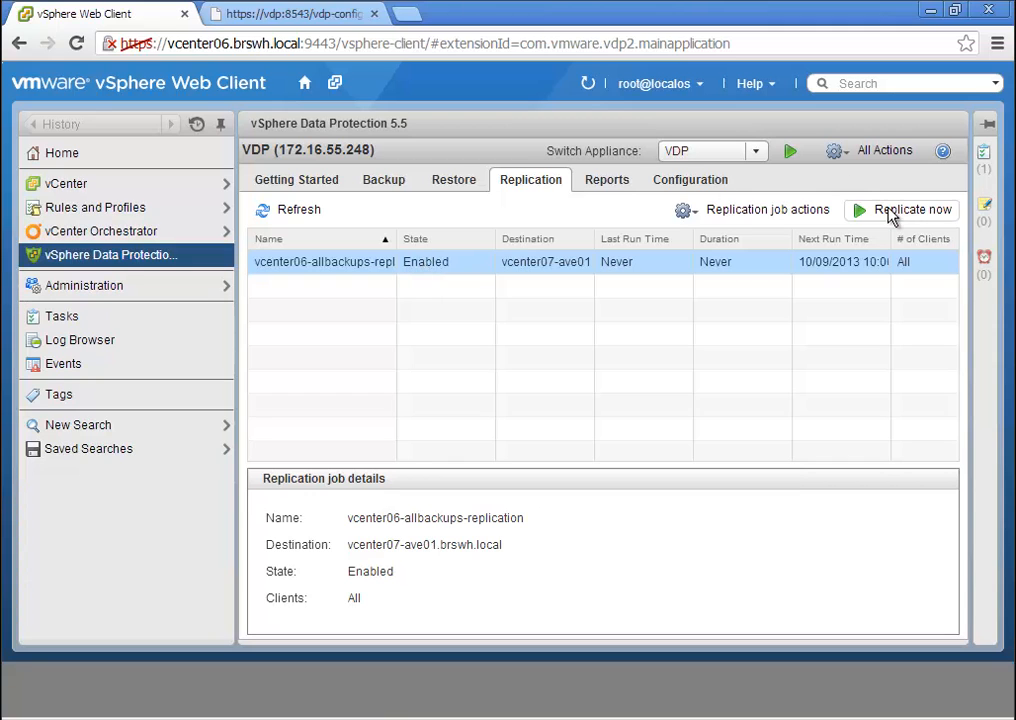
{"action": "left_click", "coordinate": [912, 210]}
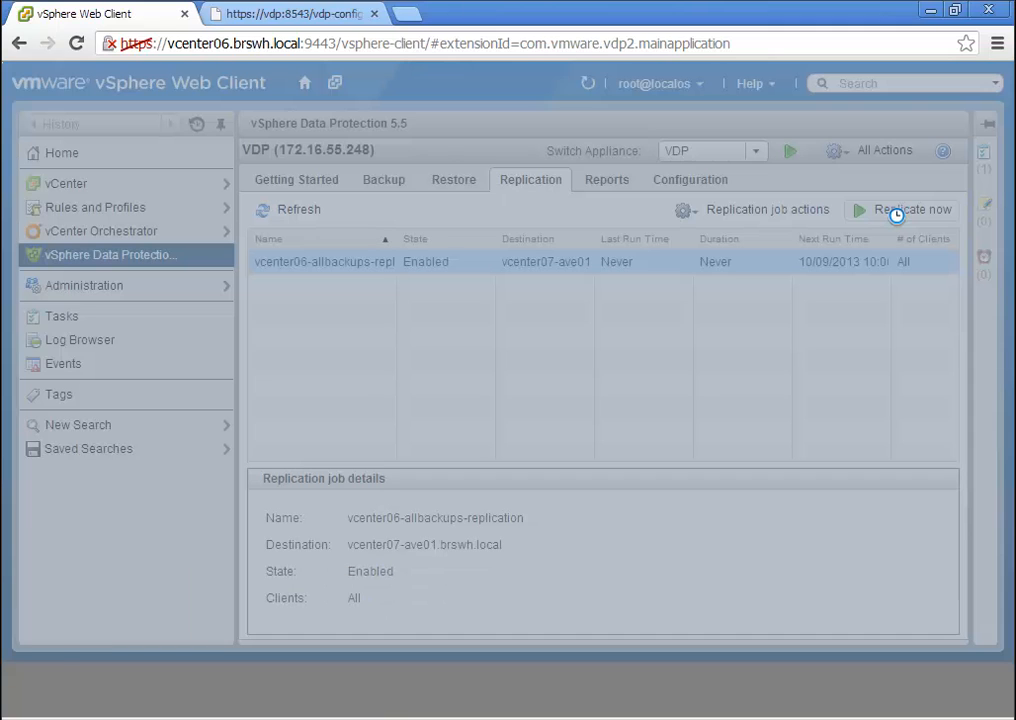
{"action": "left_click", "coordinate": [900, 210]}
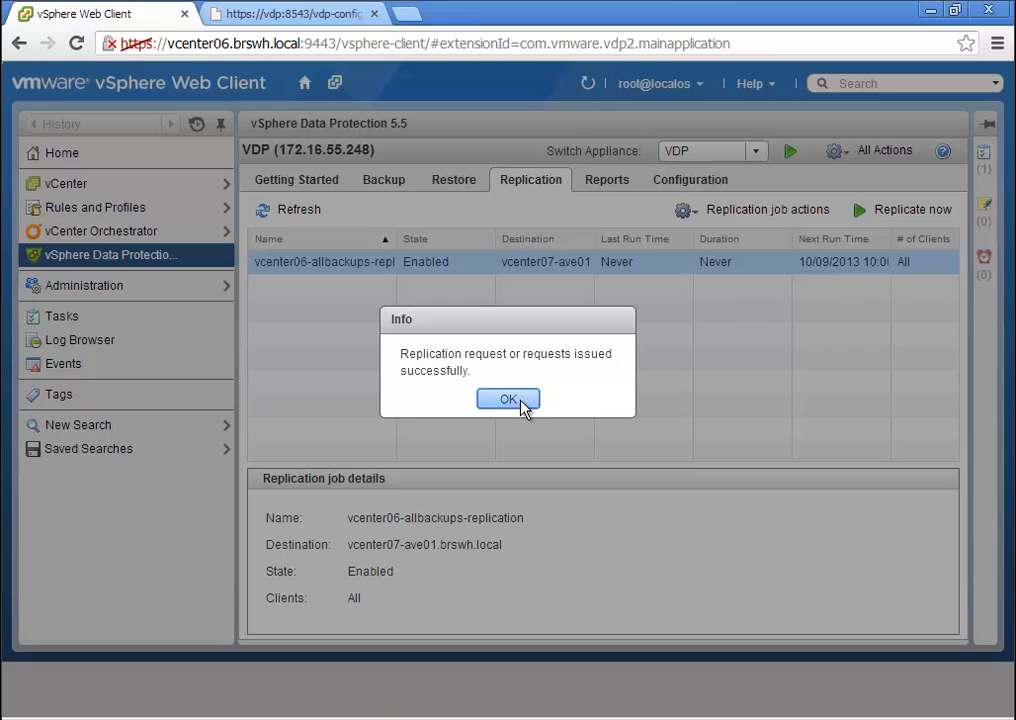
{"action": "left_click", "coordinate": [508, 398]}
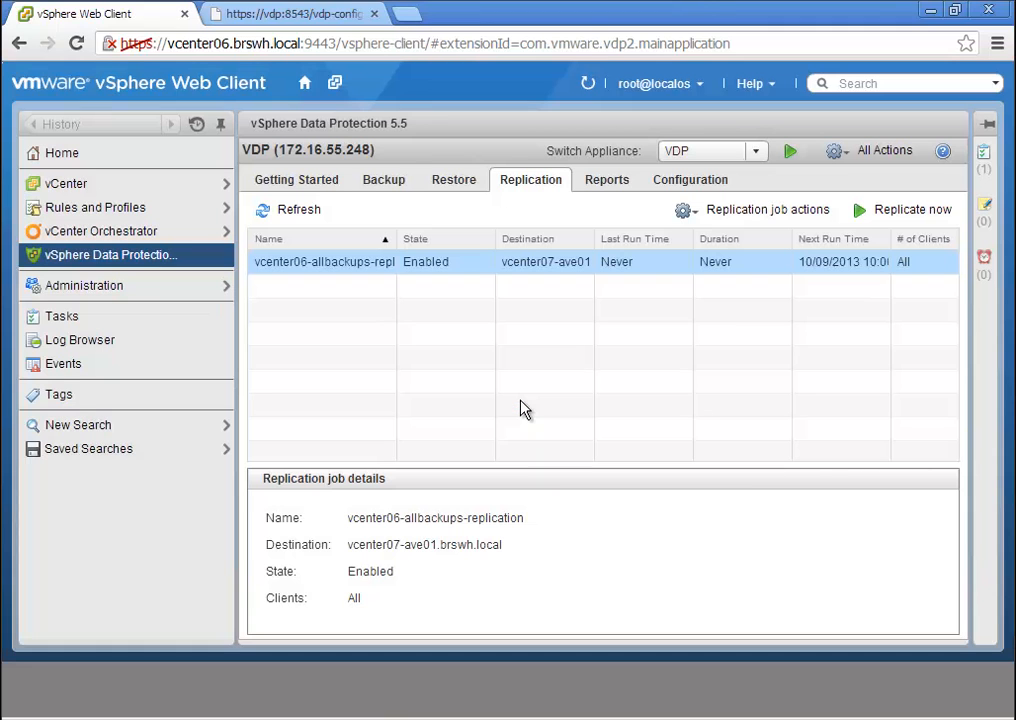
{"action": "mouse_move", "coordinate": [388, 370]}
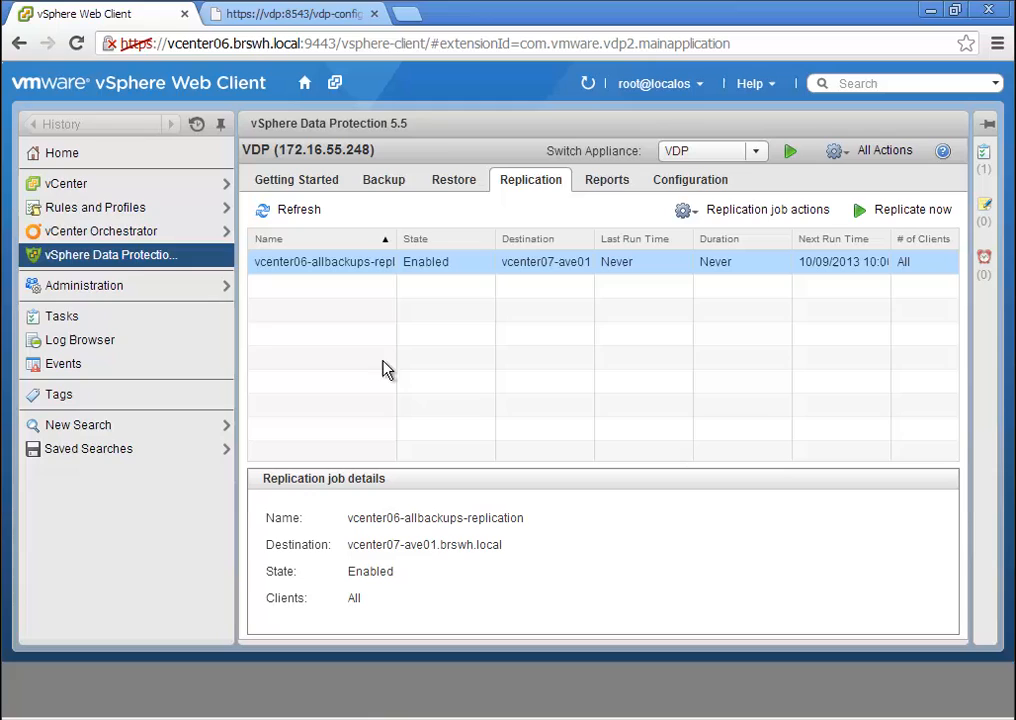
{"action": "mouse_move", "coordinate": [84, 324]}
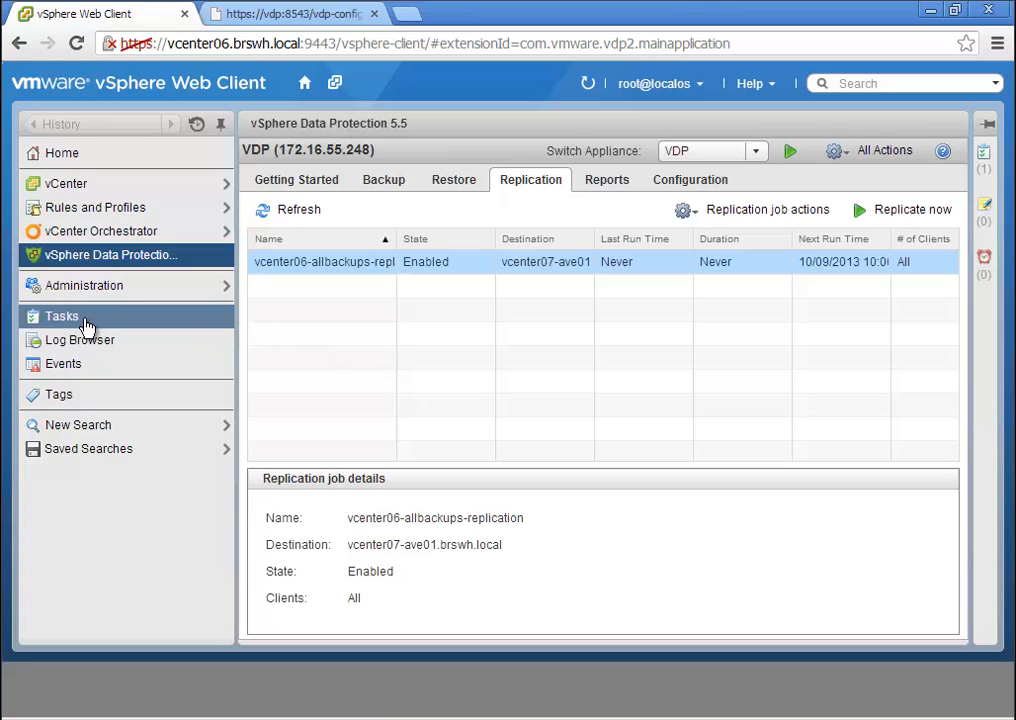
{"action": "mouse_move", "coordinate": [88, 330]}
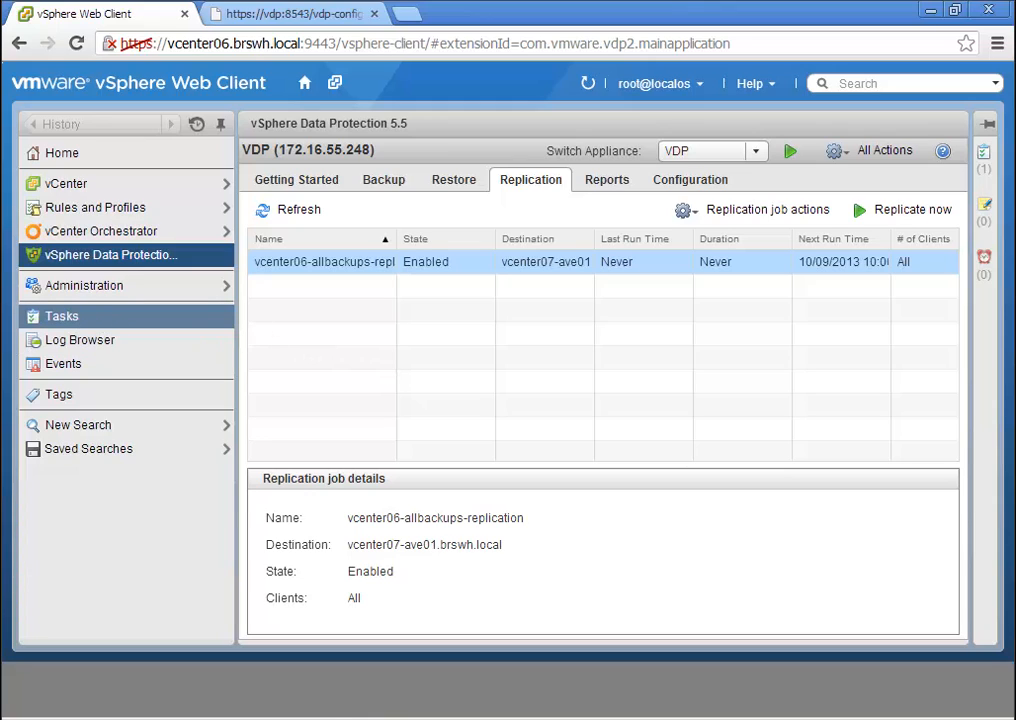
Step: View the VDP Replication Job running in the Task Console with the task list enlarged
{"action": "left_click", "coordinate": [60, 316]}
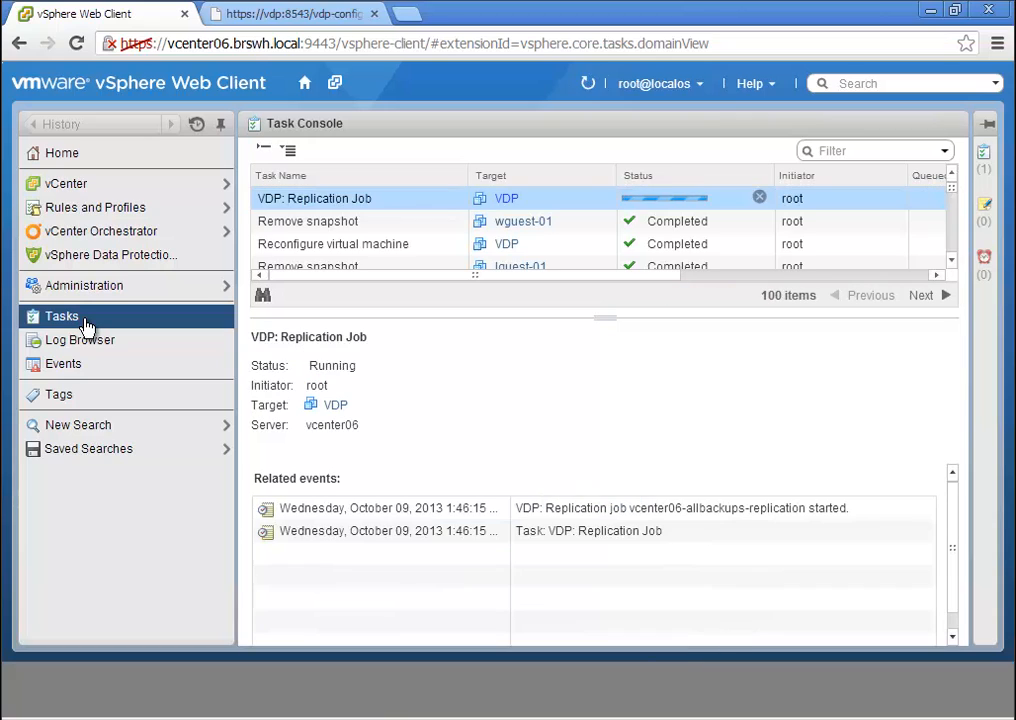
{"action": "mouse_move", "coordinate": [108, 330]}
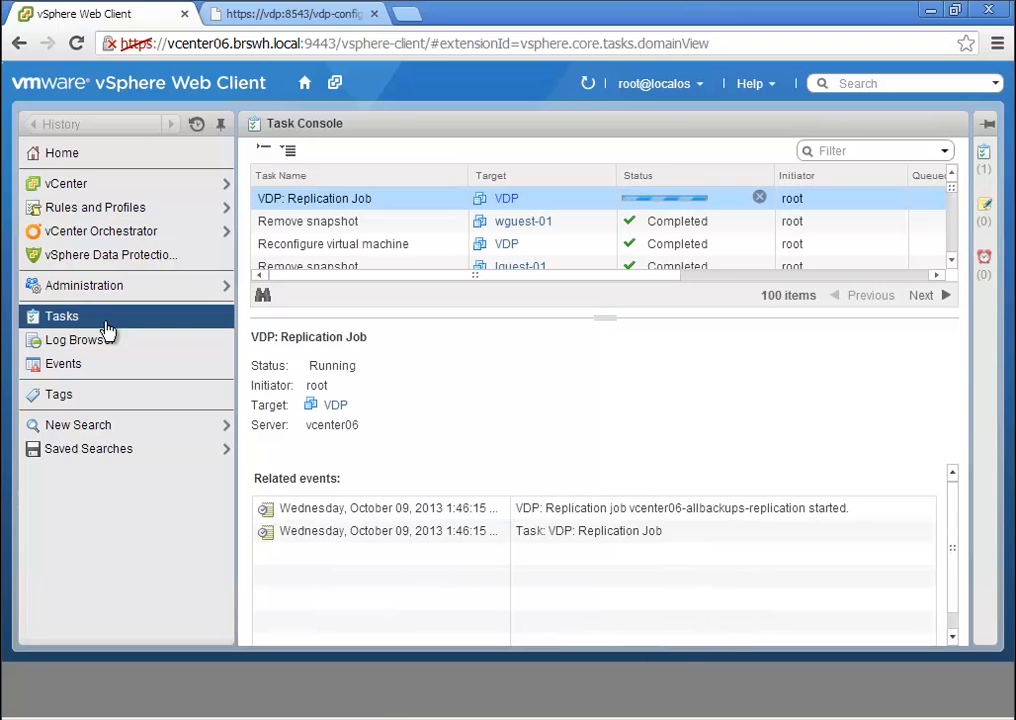
{"action": "mouse_move", "coordinate": [610, 320]}
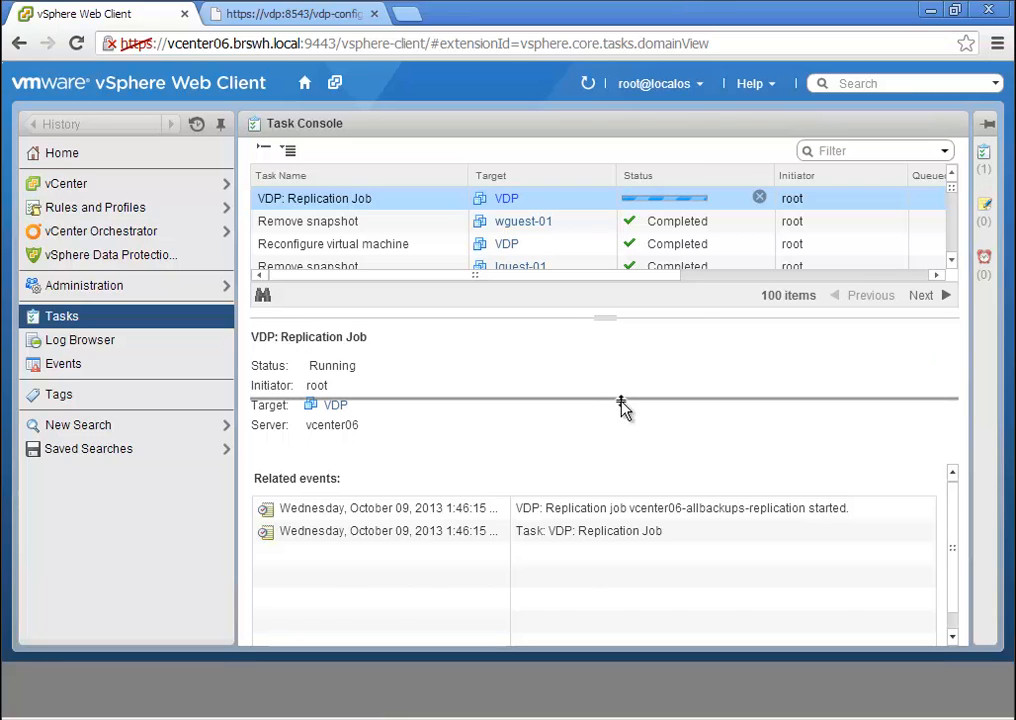
{"action": "left_click_drag", "start_coordinate": [604, 318], "coordinate": [620, 400]}
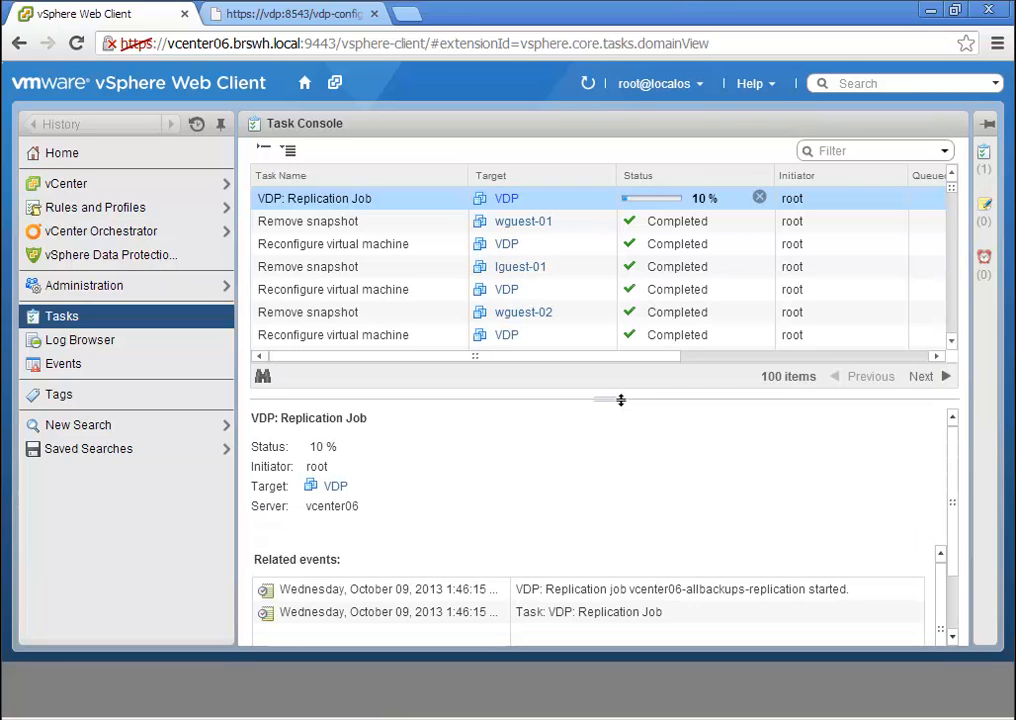